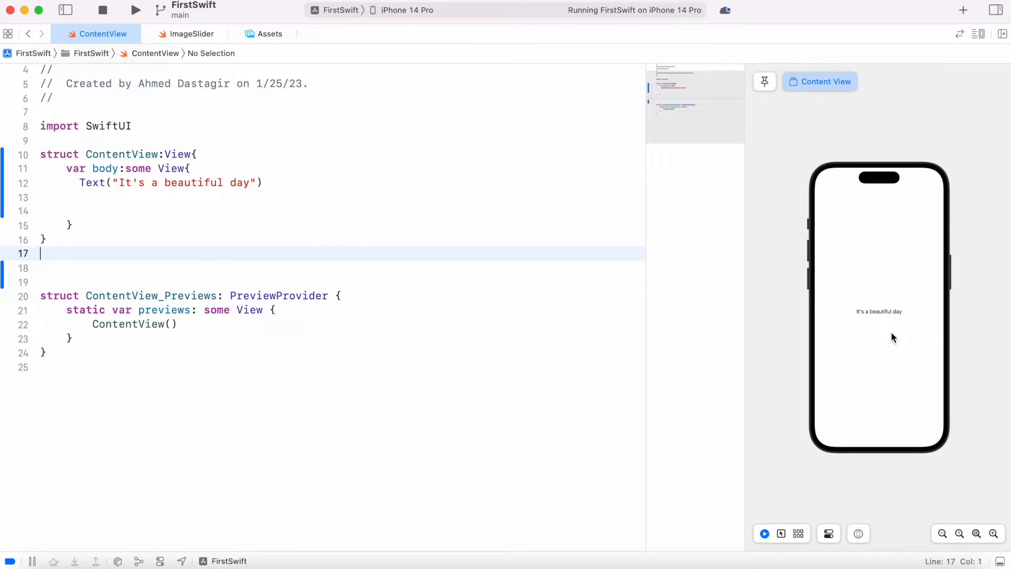
mouse_move(890, 337)
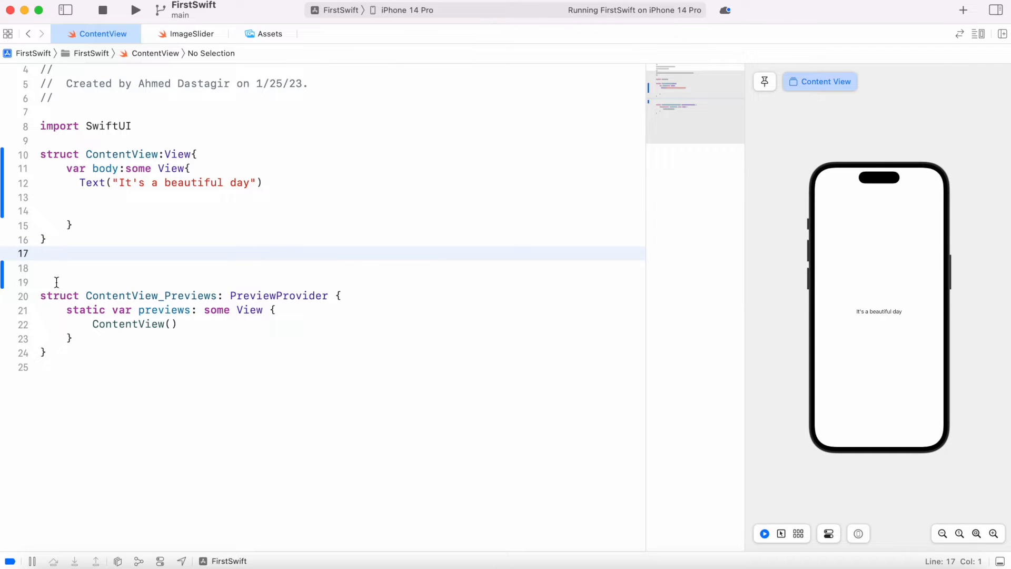
Declare struct ImageOverlay: View with a body returning an empty VStack, then return to ContentView
text(struct Image)
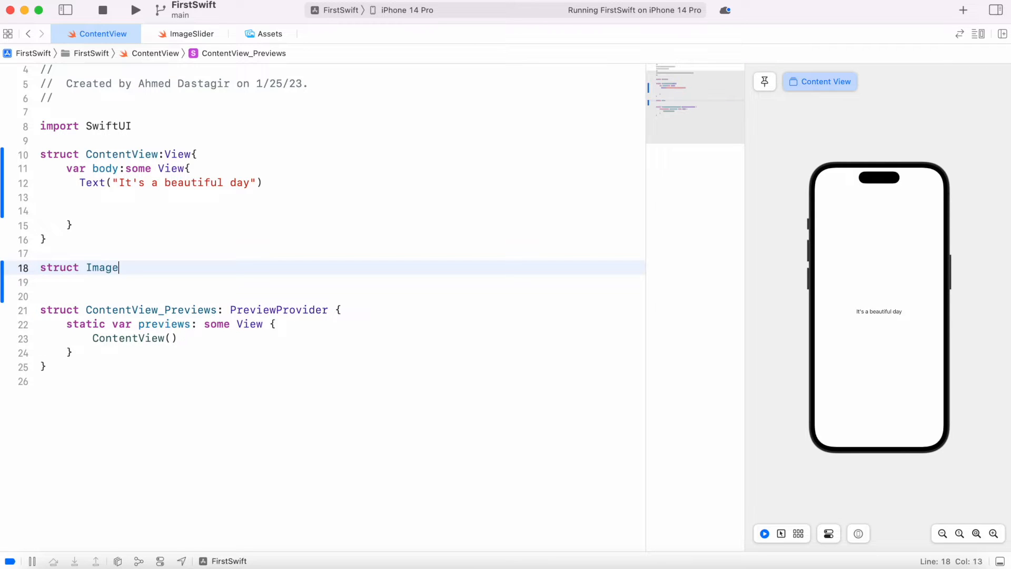
text(Over)
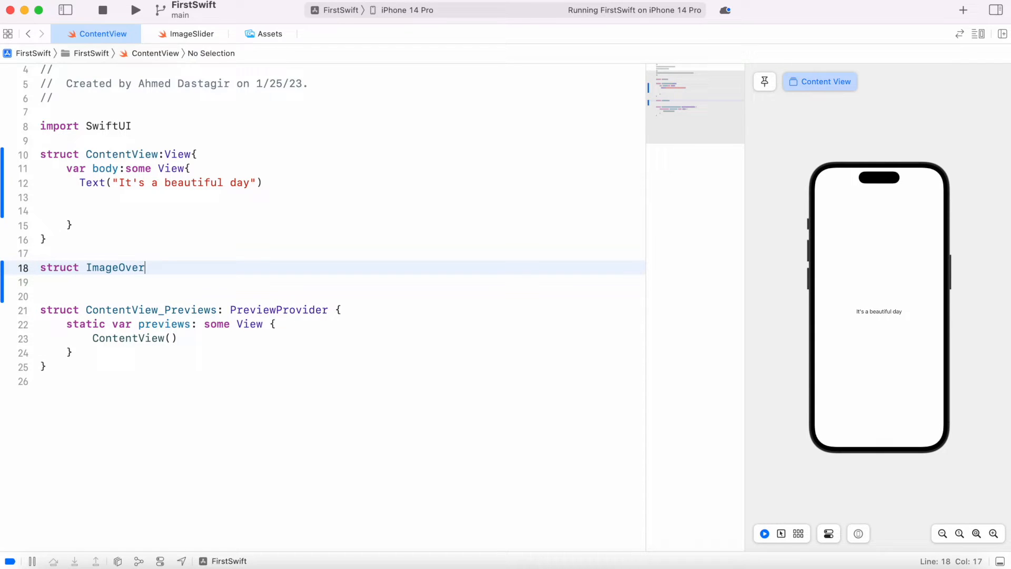
text(lay: View{)
click(338, 282)
text(var body: some View{)
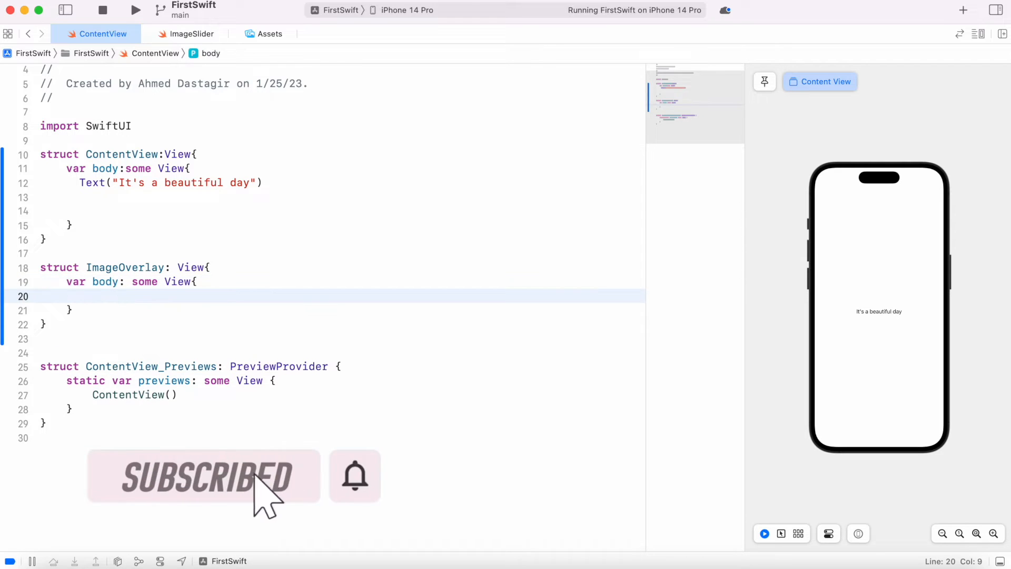
text(Vs)
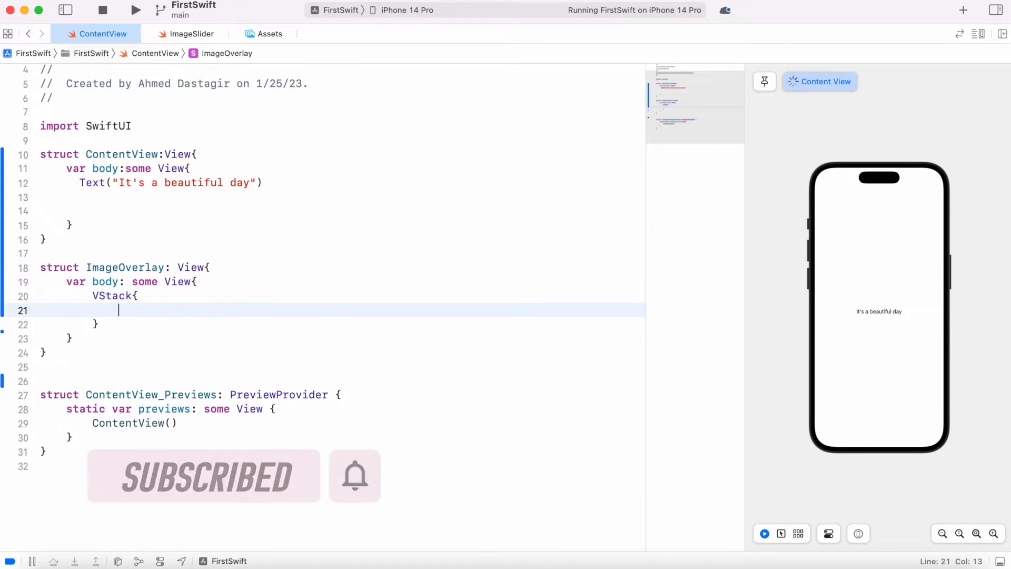
click(270, 188)
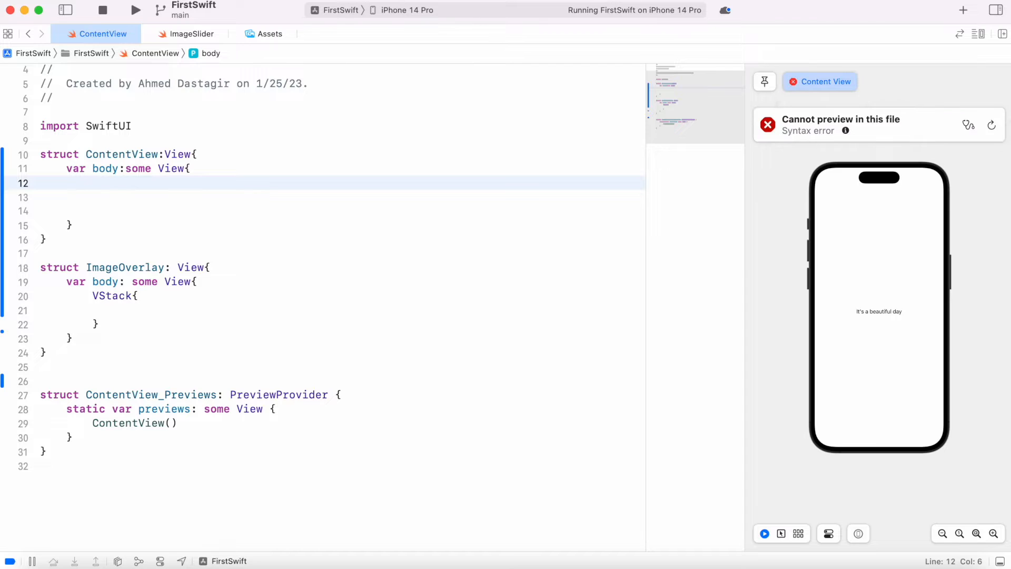
Replace ContentView's Text with ImageOverlay() and show Image("welcome-one") in its VStack, checking Assets
text(ImageOverlay()
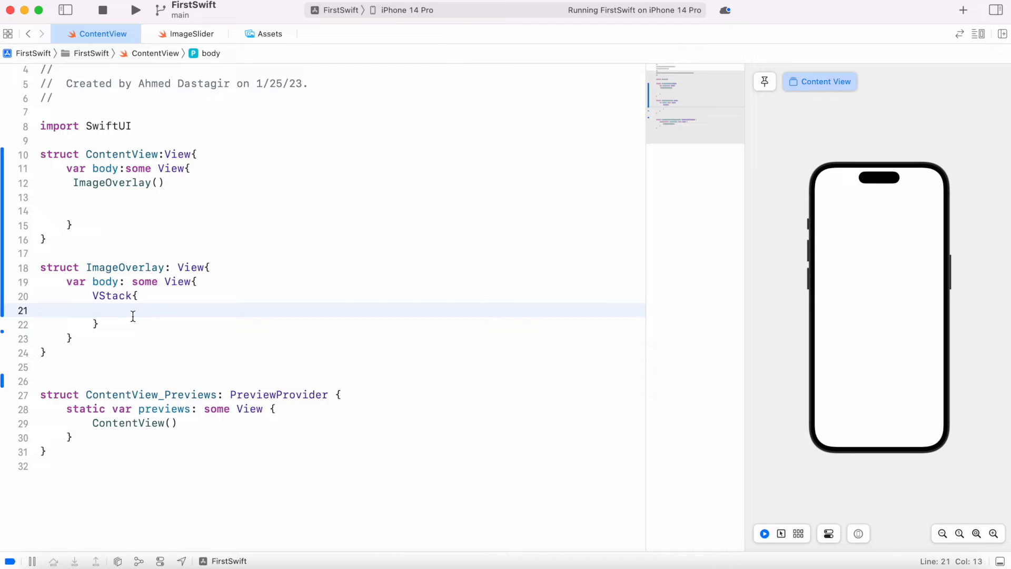
text(Image()
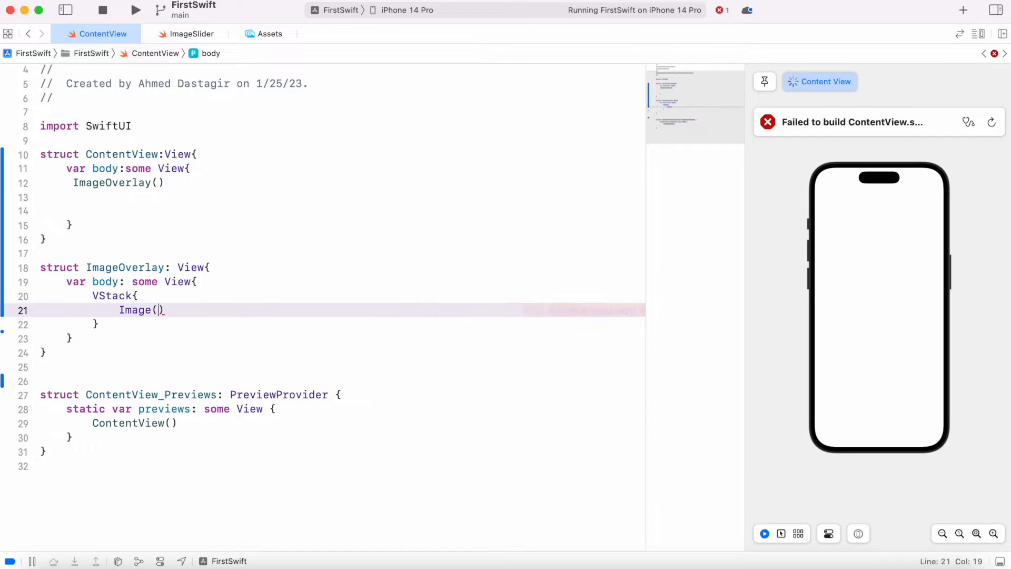
text("welcome-")
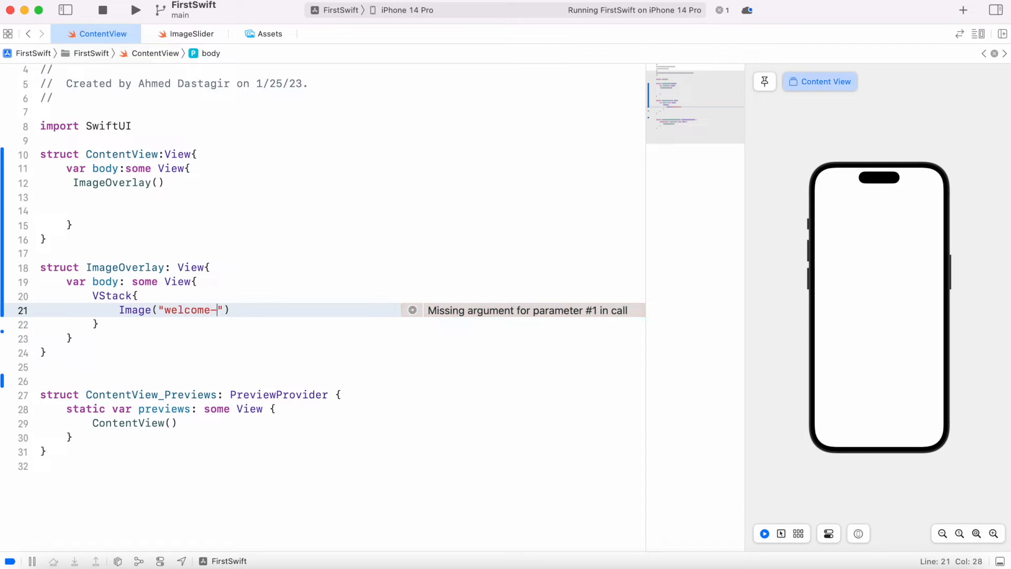
text(one)
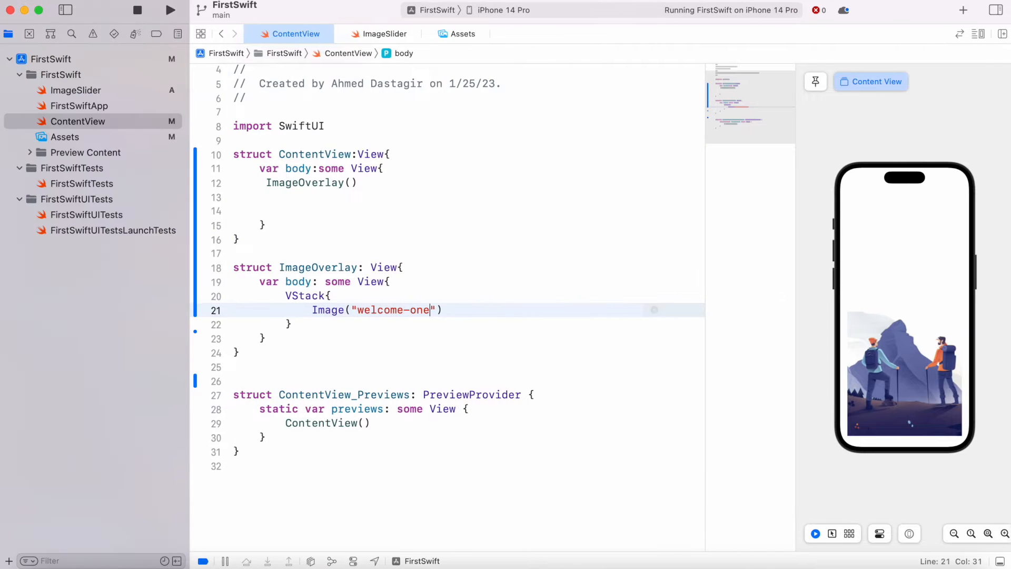
click(64, 137)
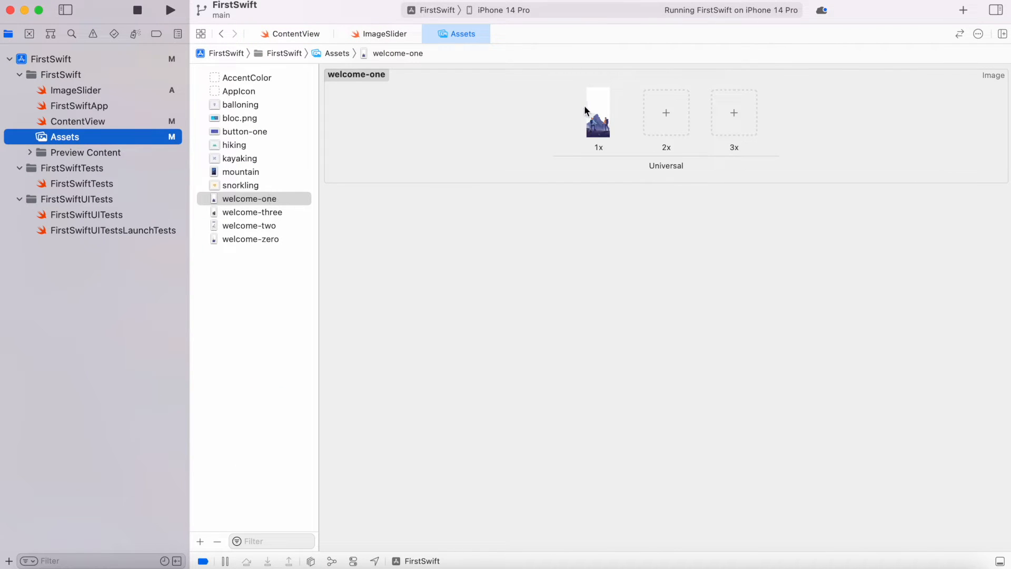
click(296, 33)
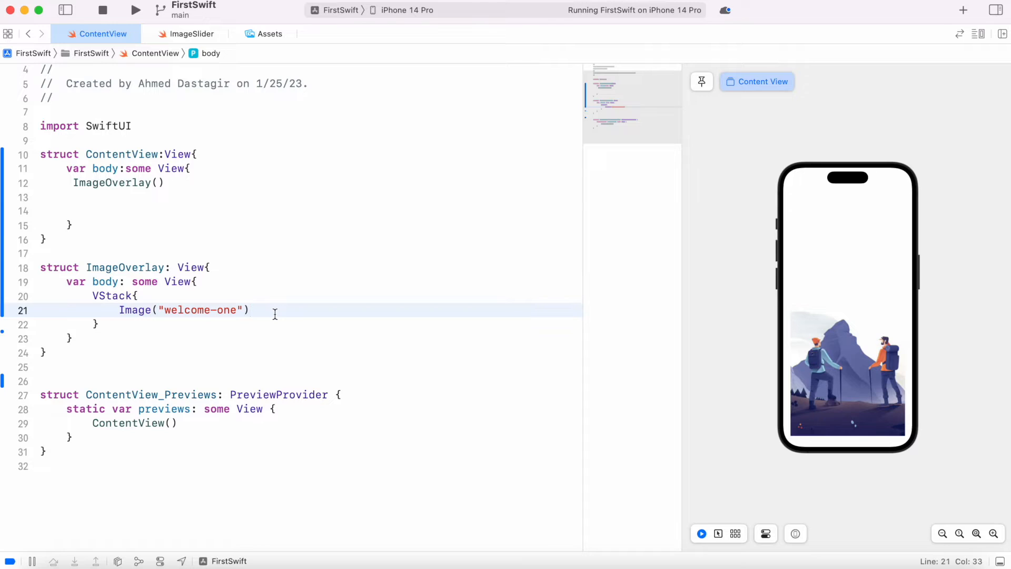
Chain .resizable() and .aspectRatio(contentMode: .fill) onto the welcome-one image
text(.re)
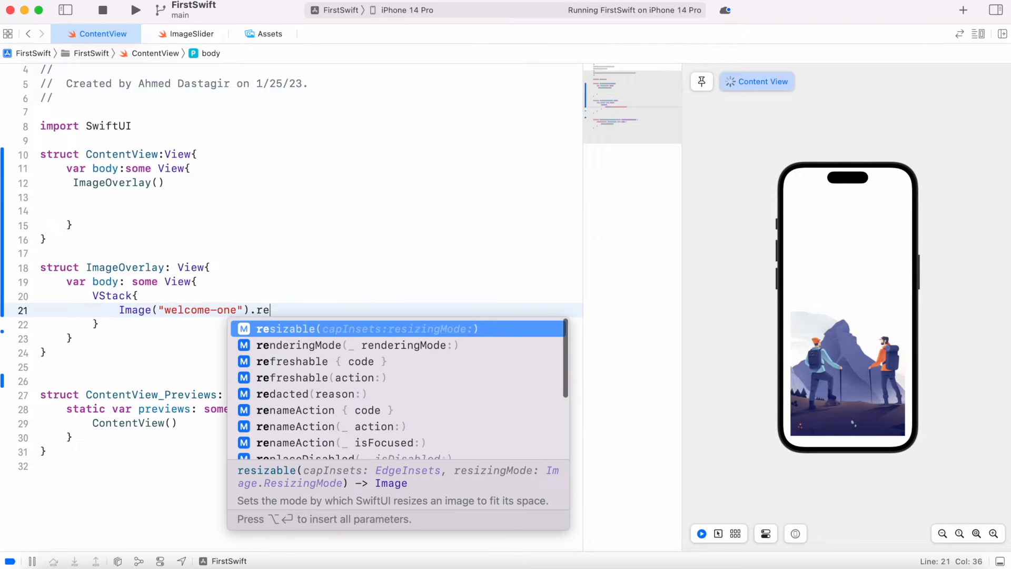
key(Return)
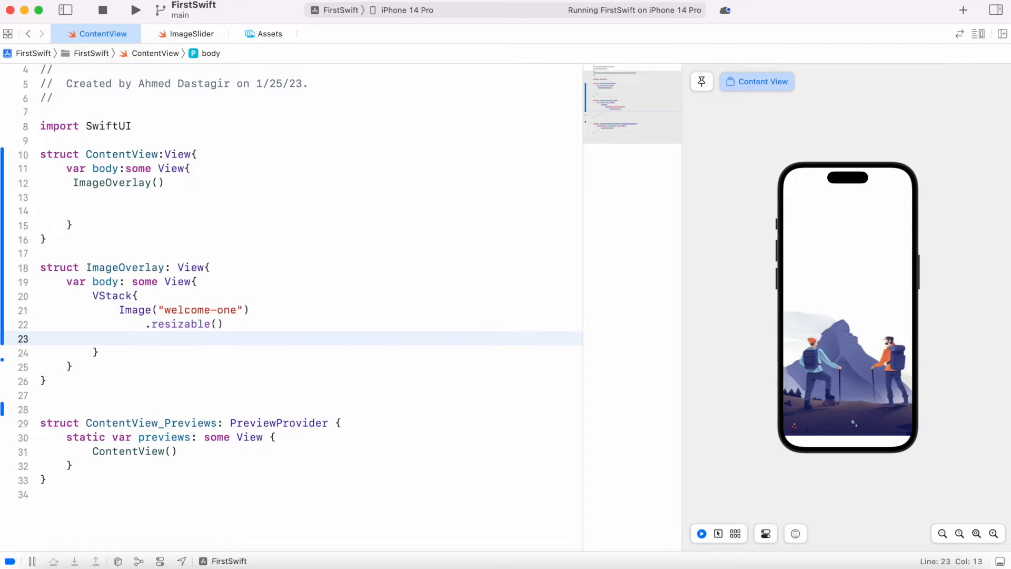
text(.)
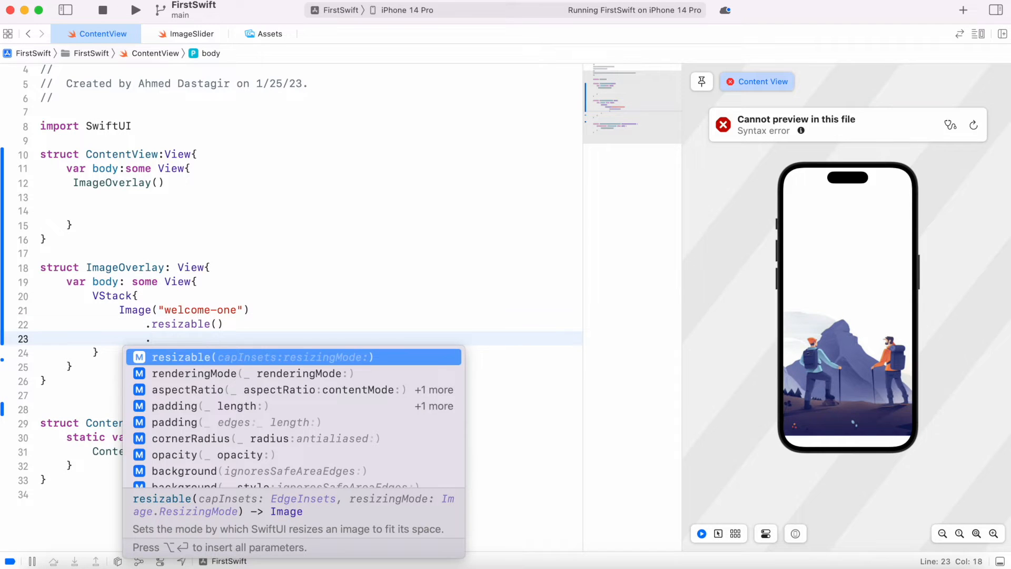
text(a)
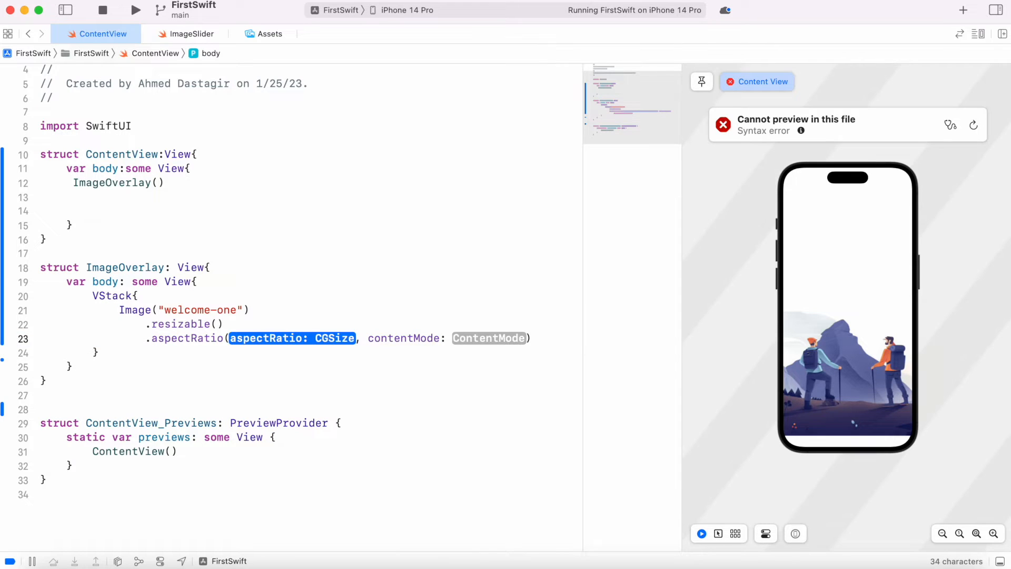
mouse_move(835, 437)
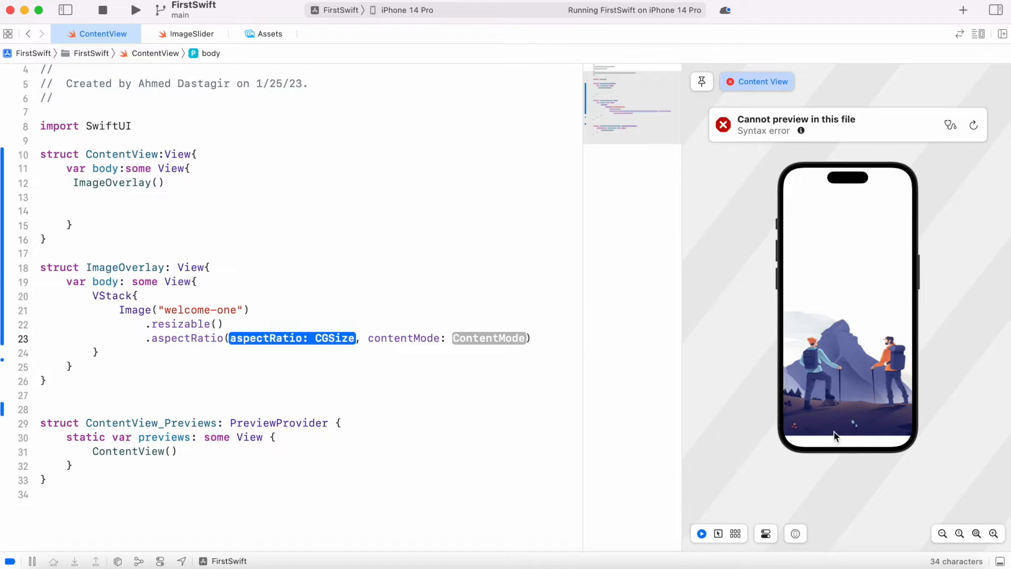
mouse_move(580, 397)
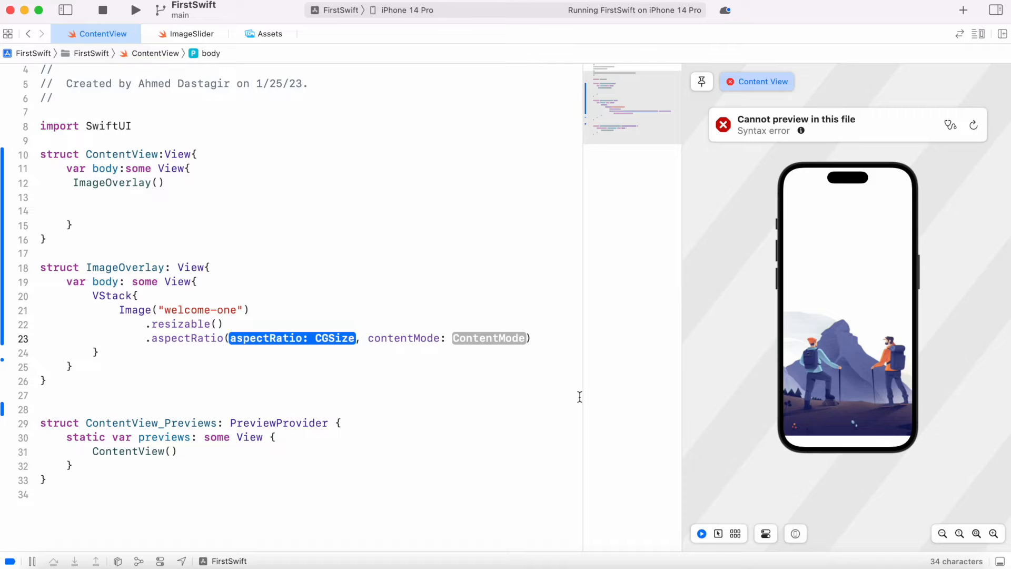
text(.fill)
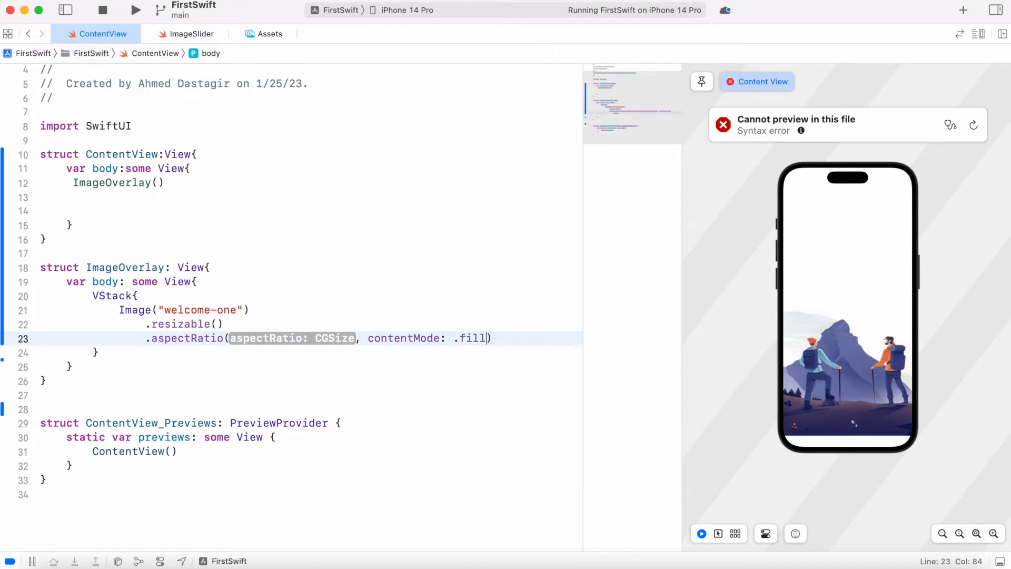
double_click(291, 338)
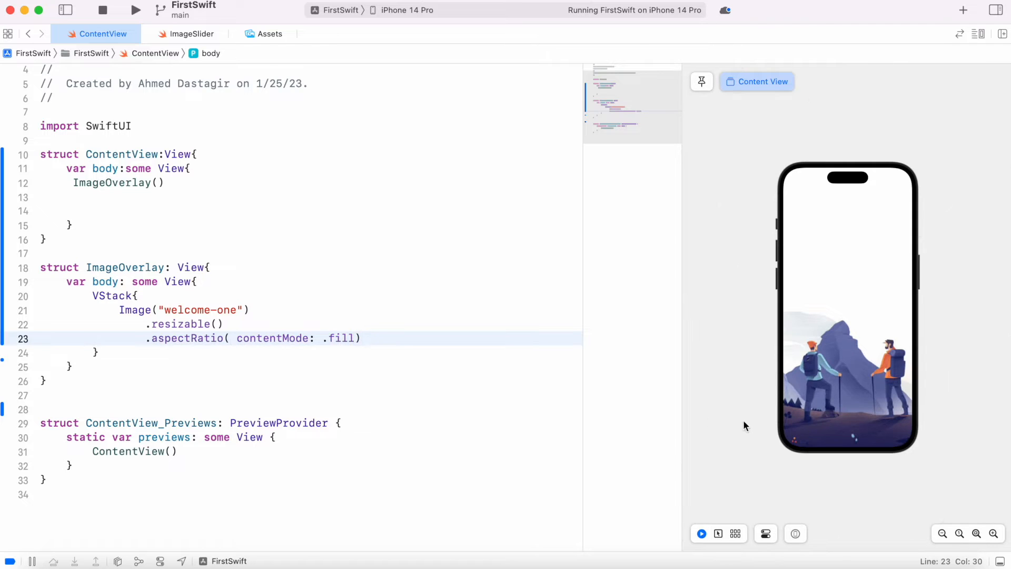
click(369, 339)
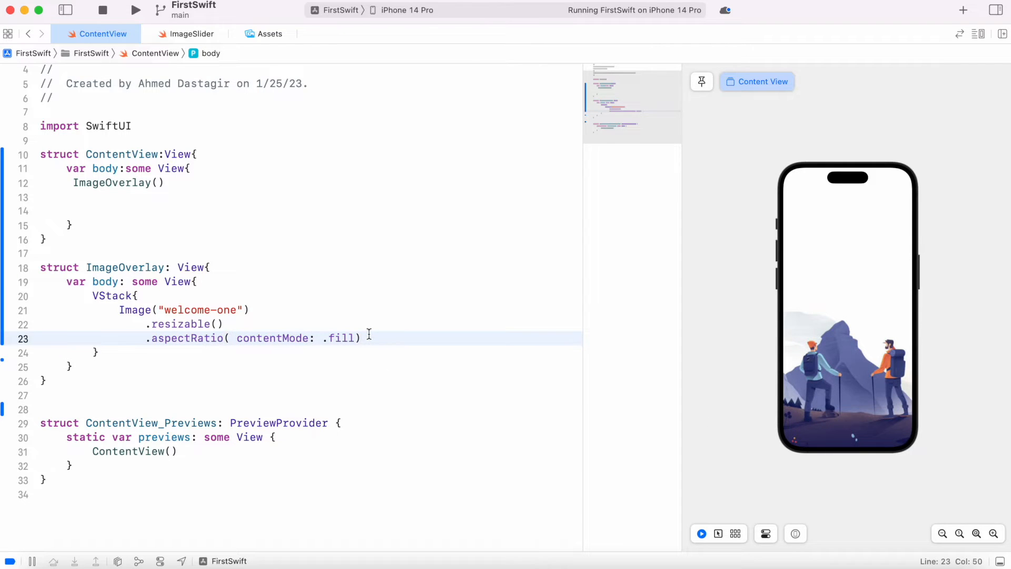
text(.)
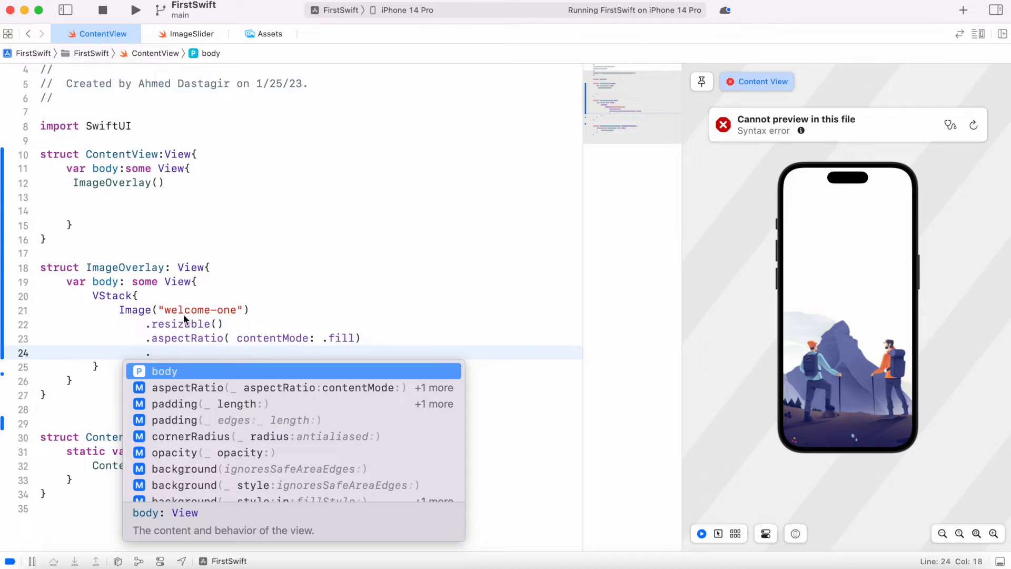
mouse_move(170, 353)
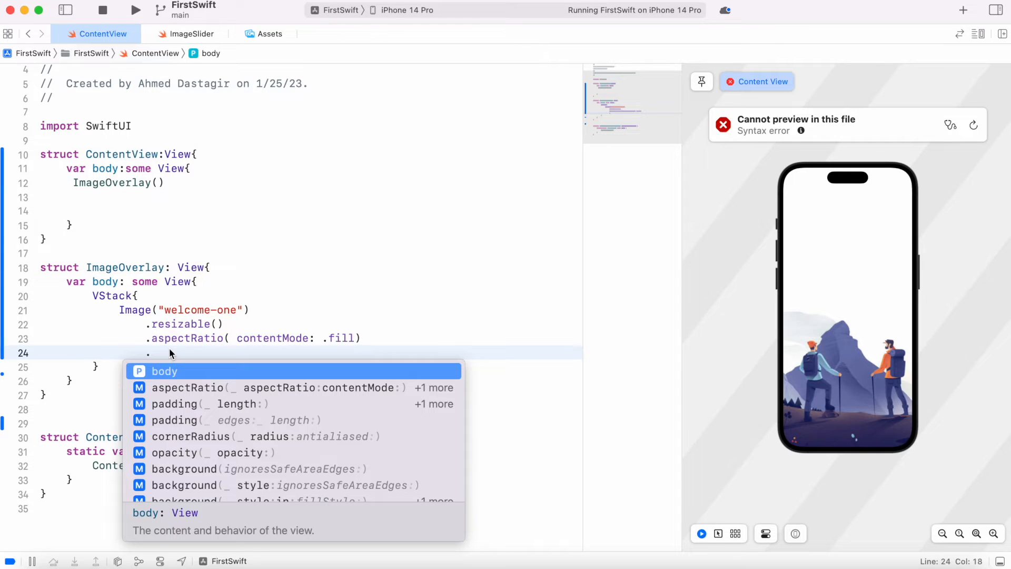
Add .overlay(Text("It's a beautiful day")) to the image so the caption appears over the hikers
text(o)
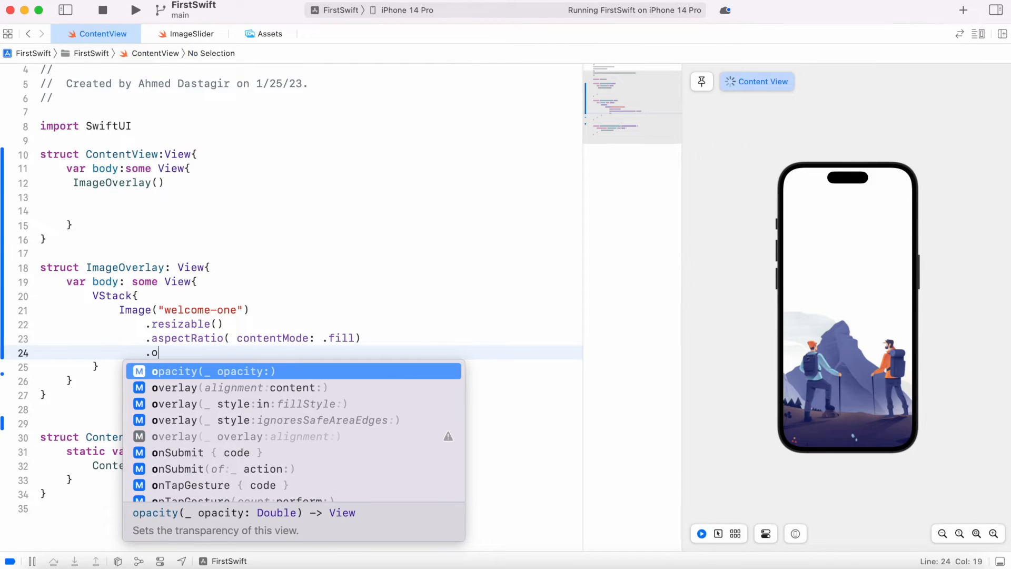
click(174, 387)
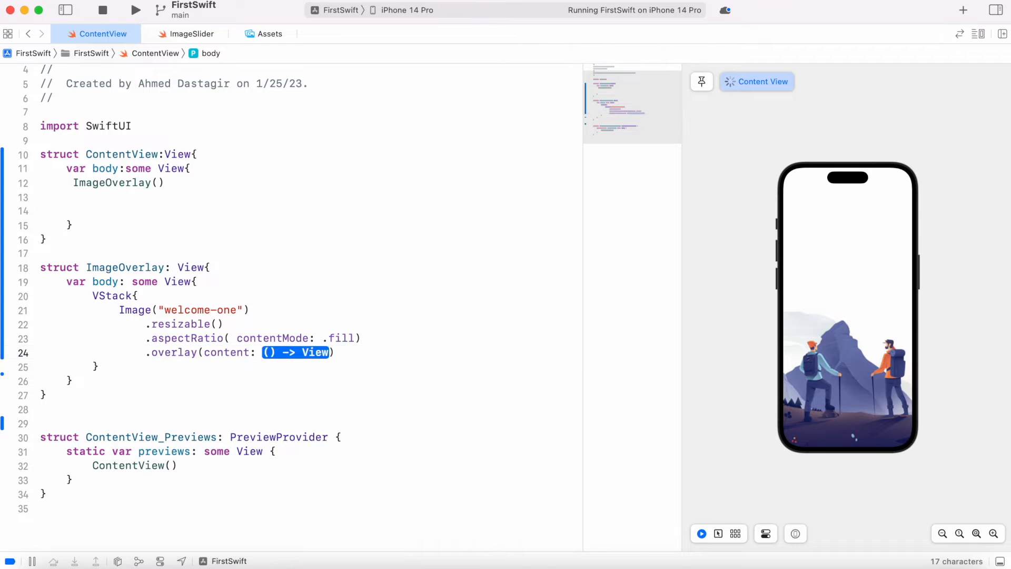
key(Delete)
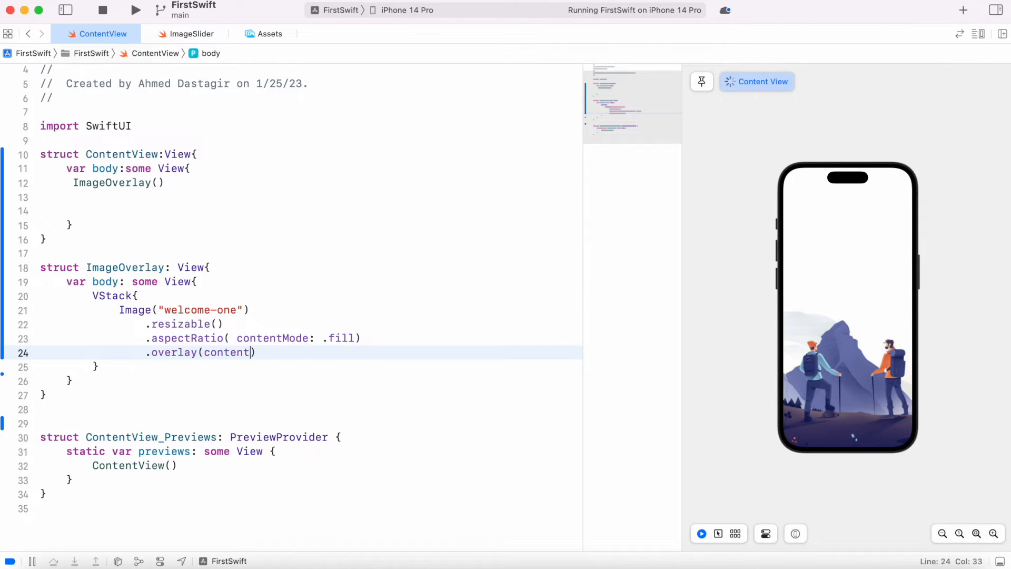
key(Backspace)
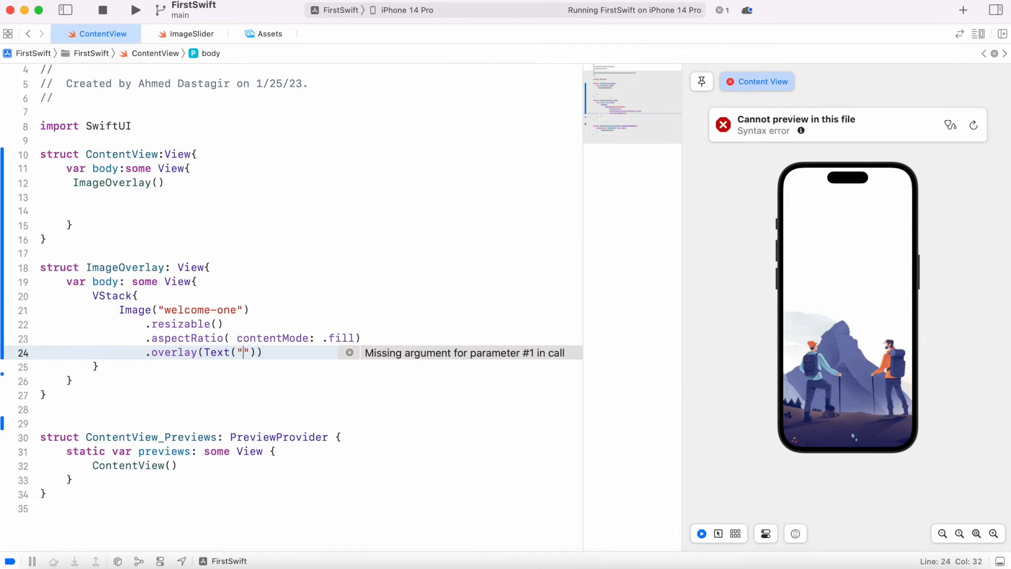
text(It's)
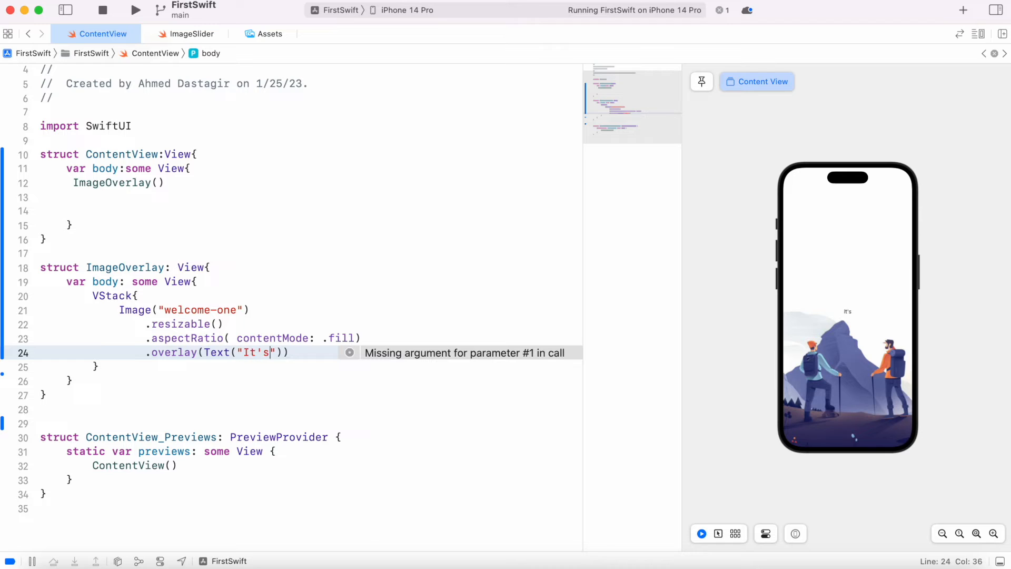
text(a beautiful da)
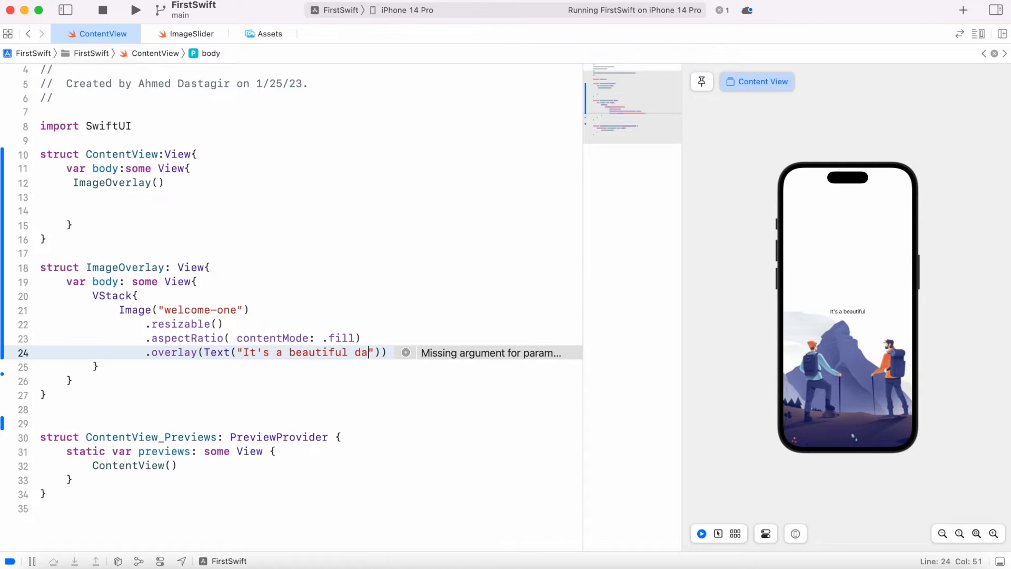
text(y)
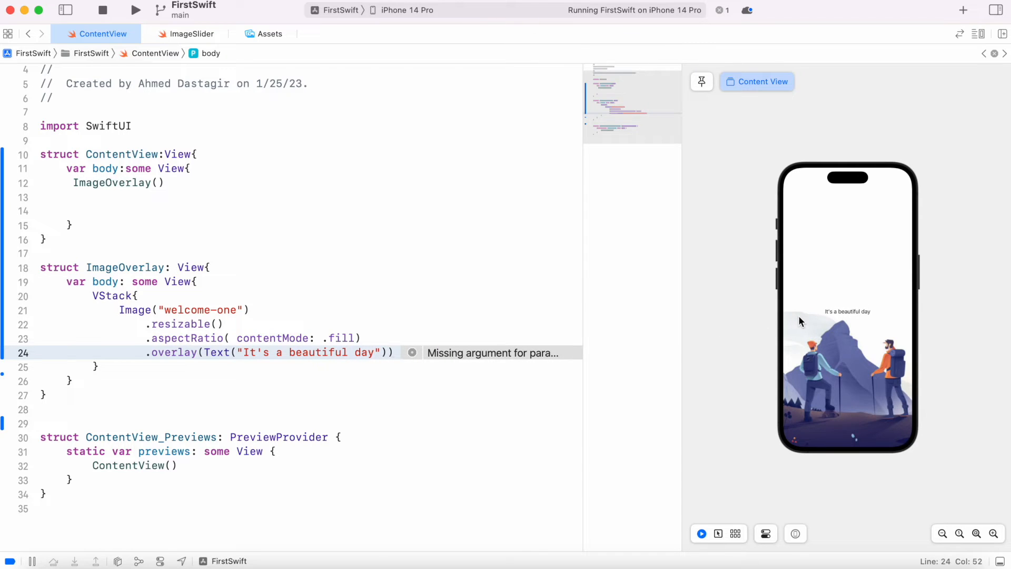
click(45, 239)
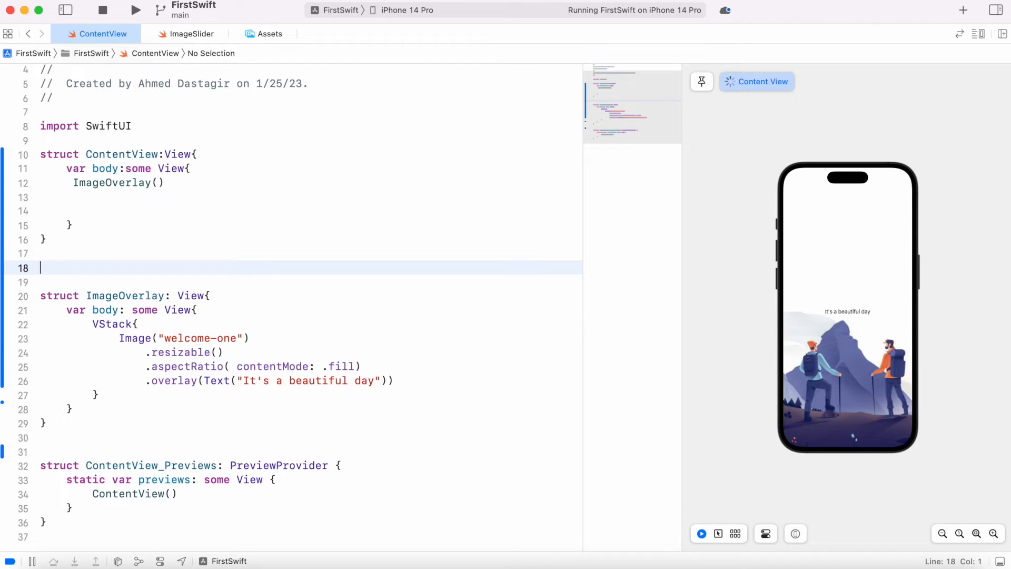
Declare struct TextView: View whose VStack body holds Text("It's a beautiful day")
text(struct)
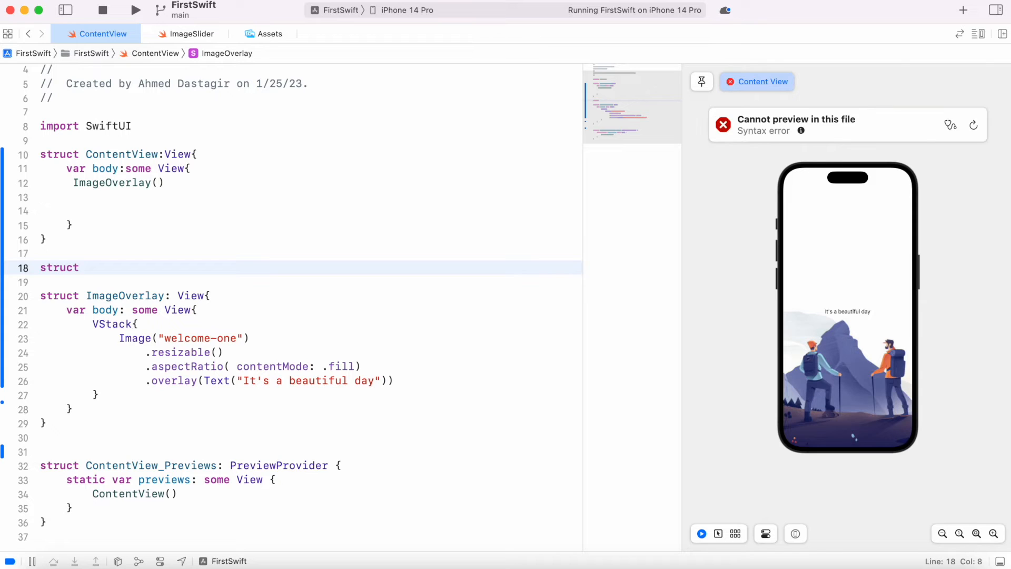
text(TextView: View{)
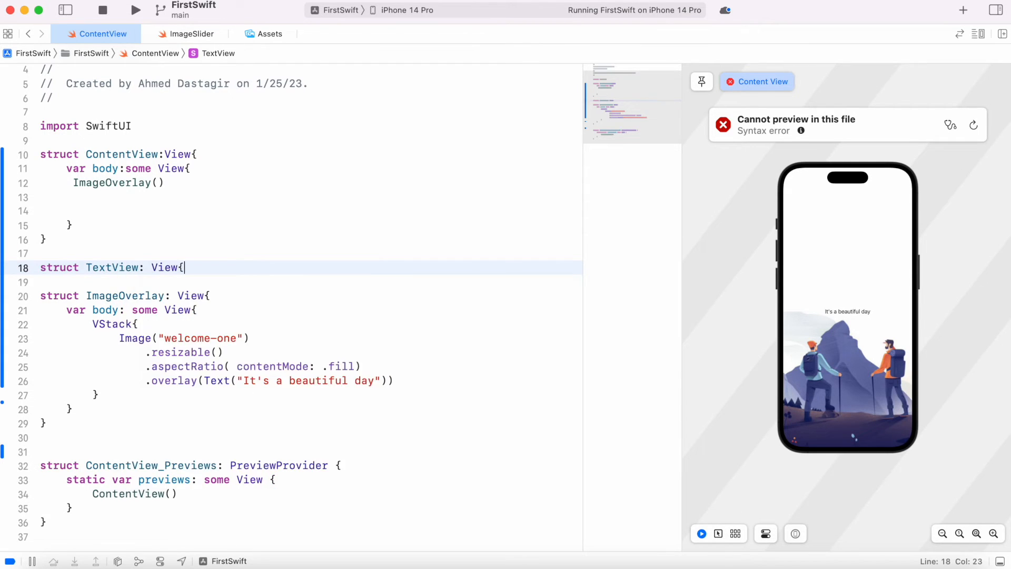
text(var body: some)
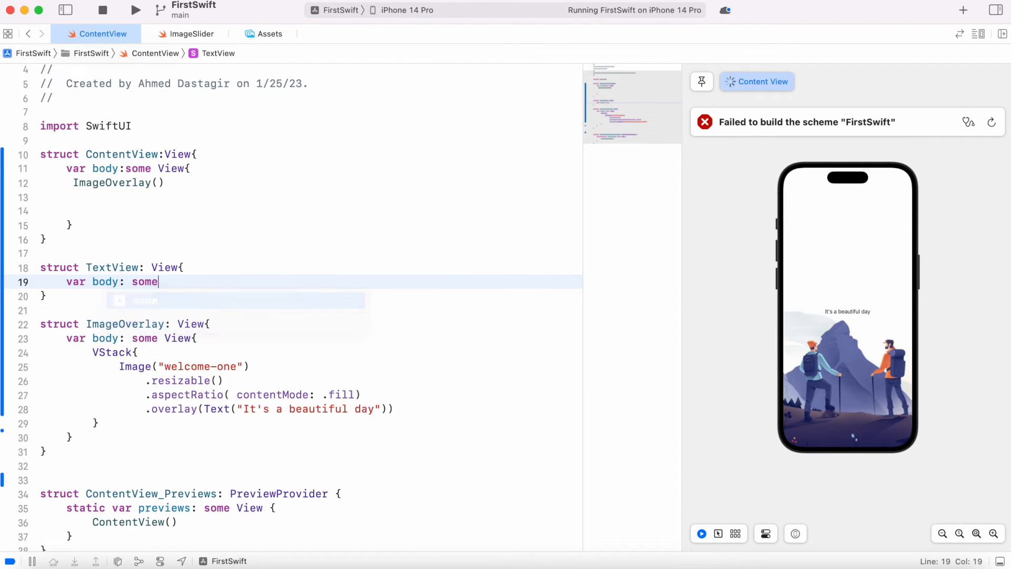
text(View{)
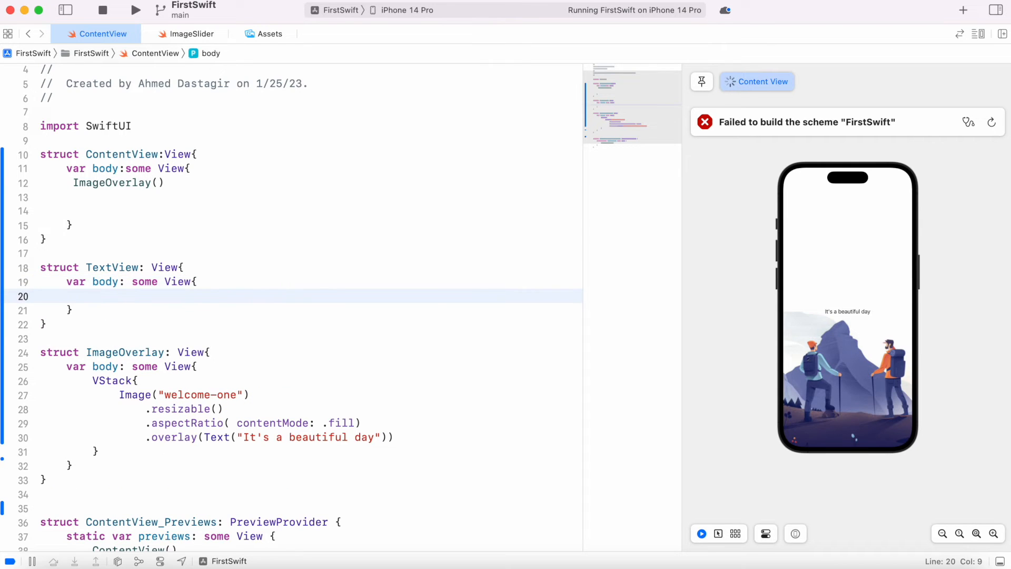
text(VStack)
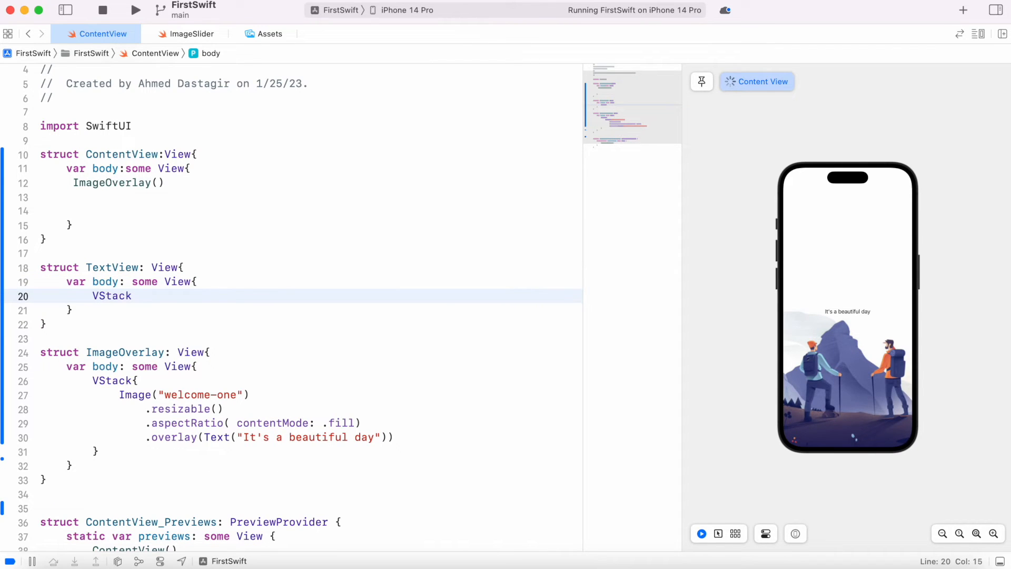
text(Text("It's)
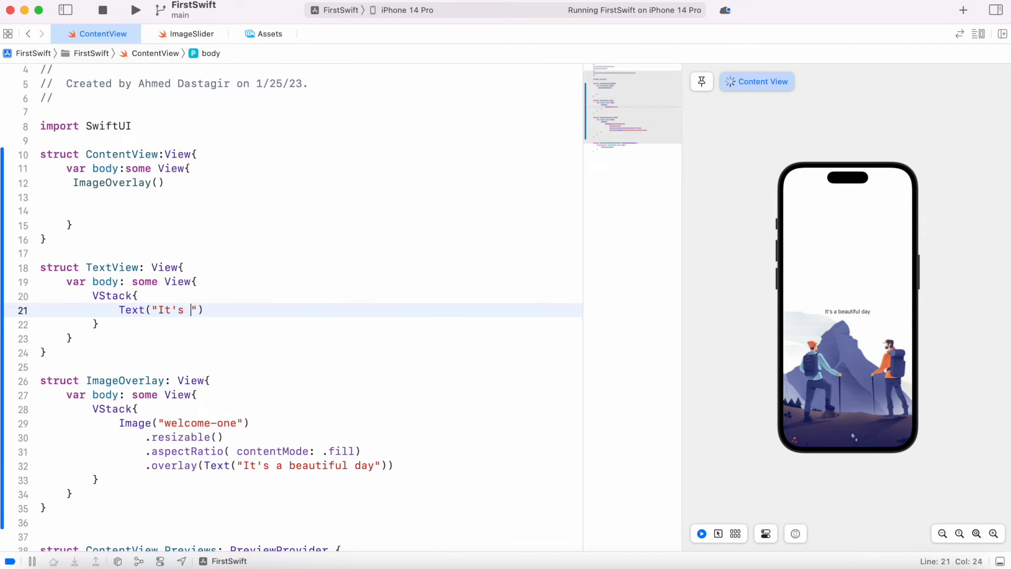
text(a beautiful day)
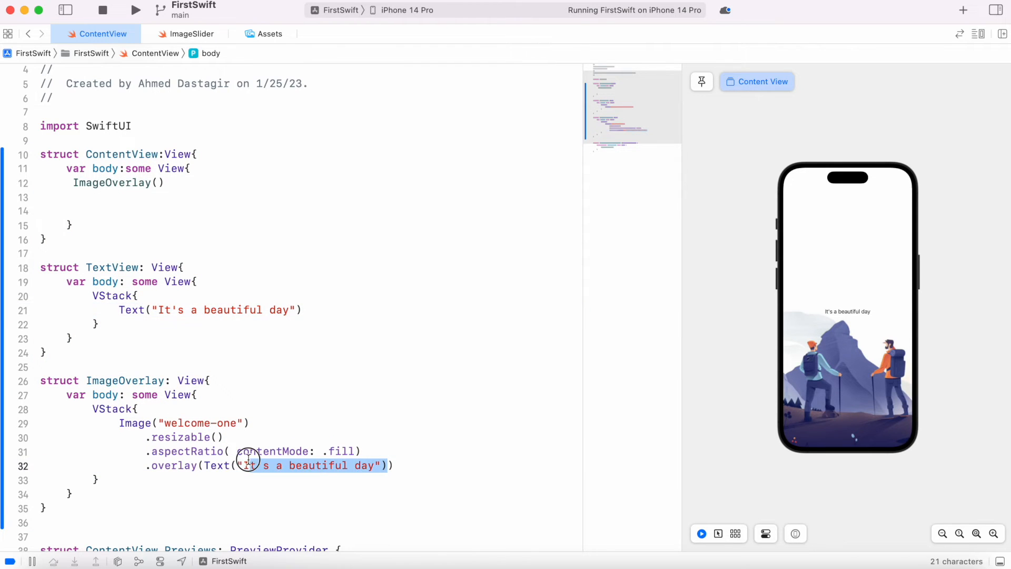
Swap the image's inline overlay Text for TextView()
key(Delete)
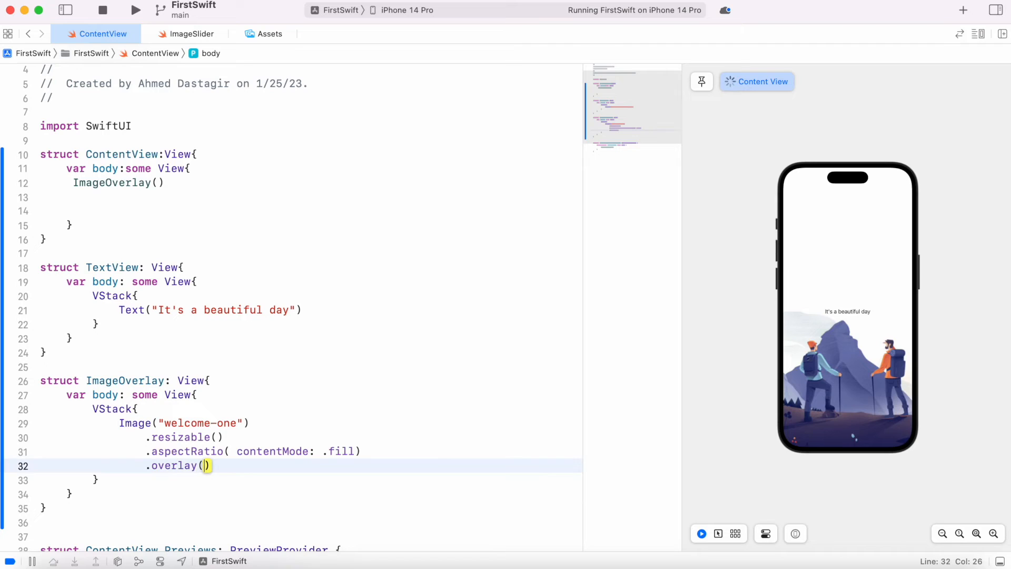
text(TextV)
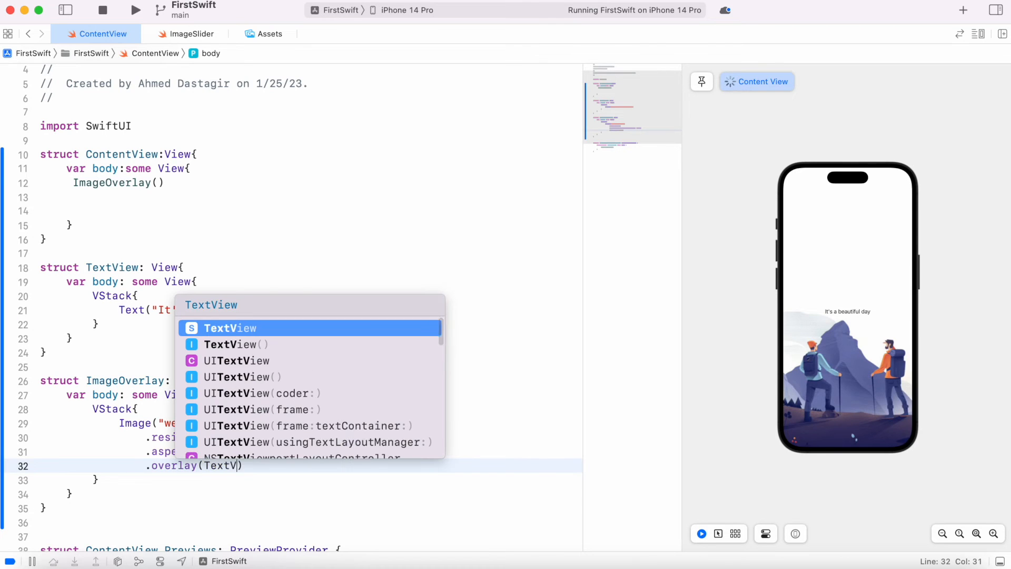
click(230, 328)
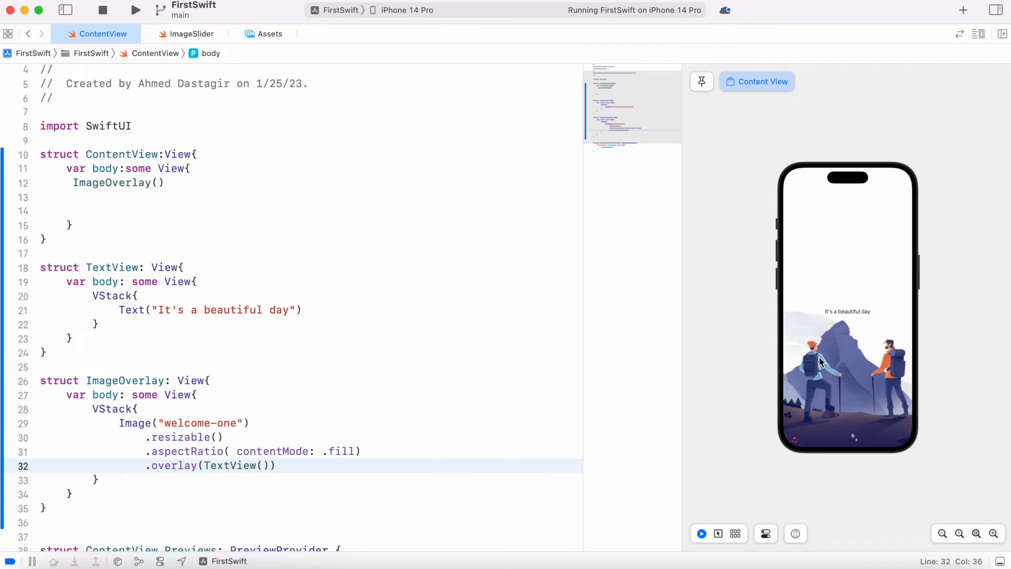
mouse_move(832, 334)
text(.)
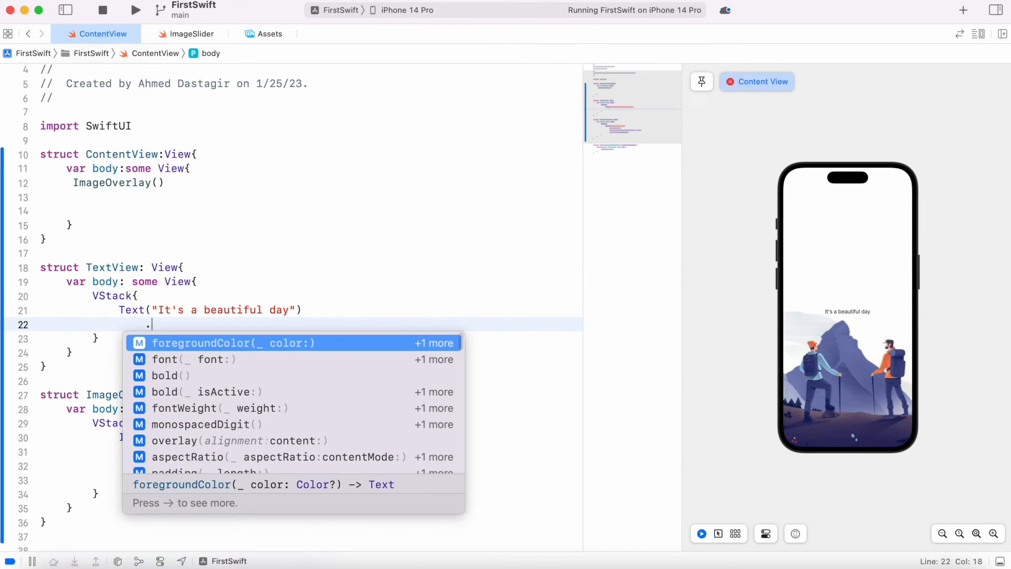
Give TextView's text .font(.callout), .padding(6) and .foregroundColor(.white)
text(font(.callout)
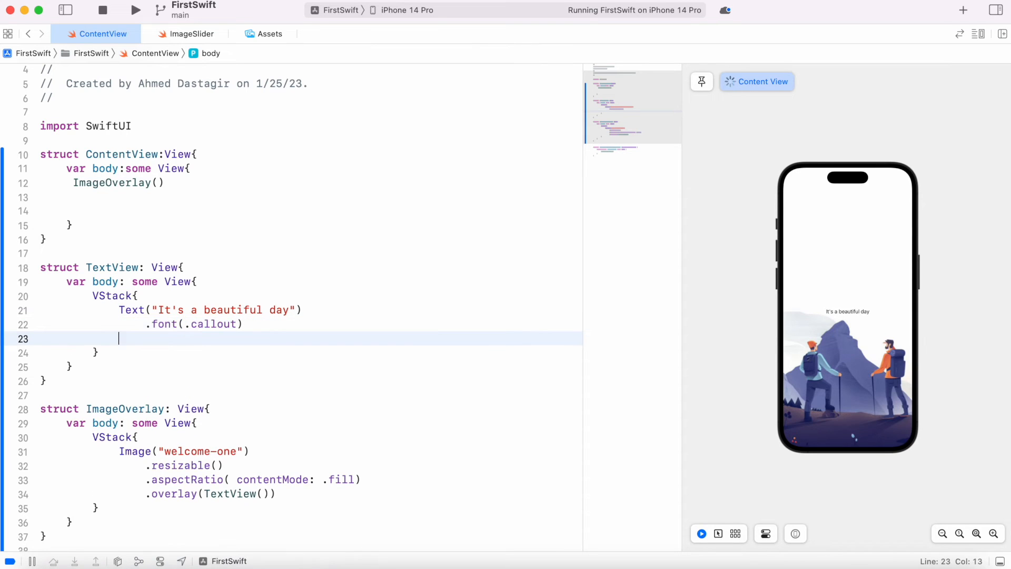
text(.p)
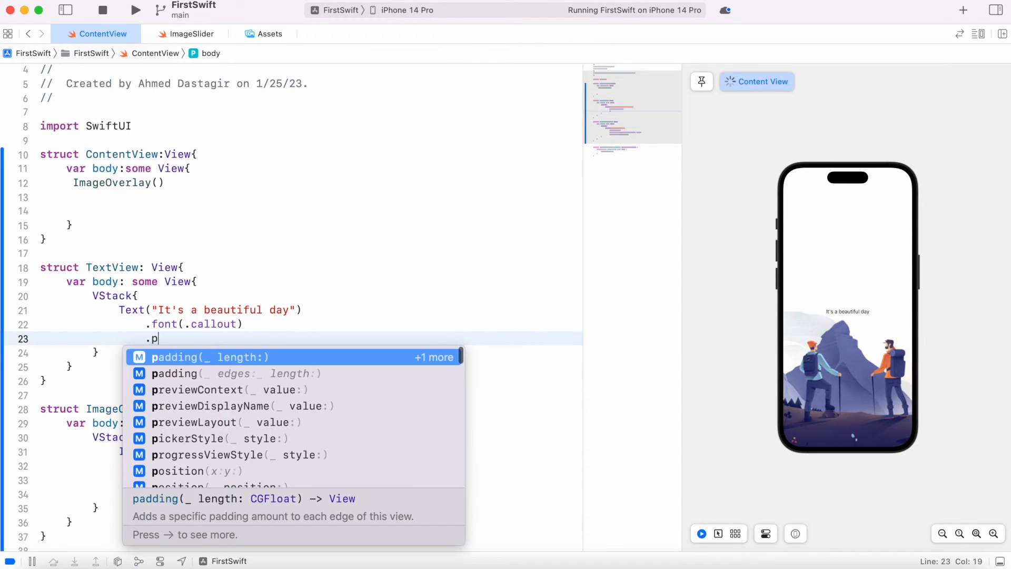
click(202, 357)
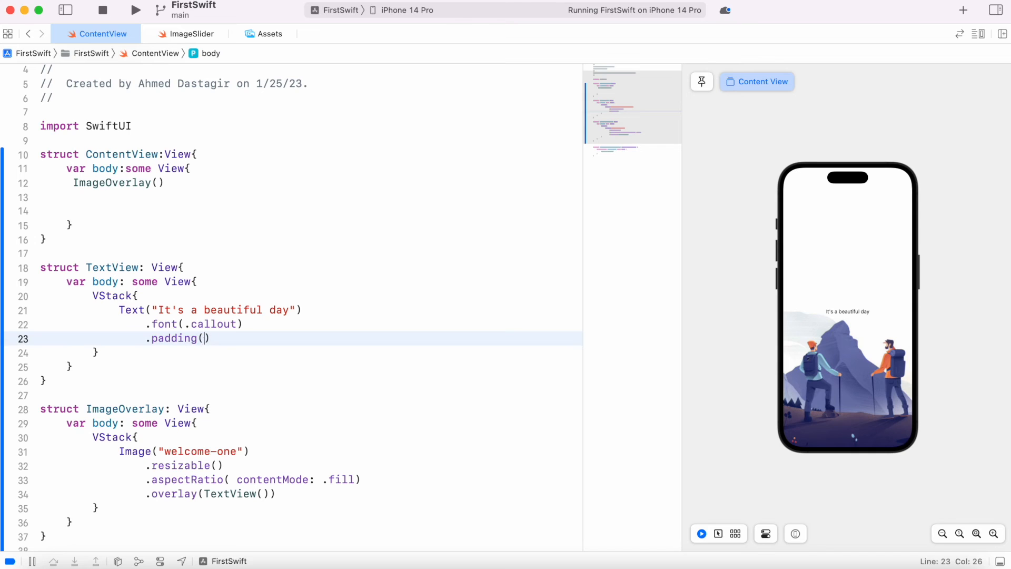
text(6)
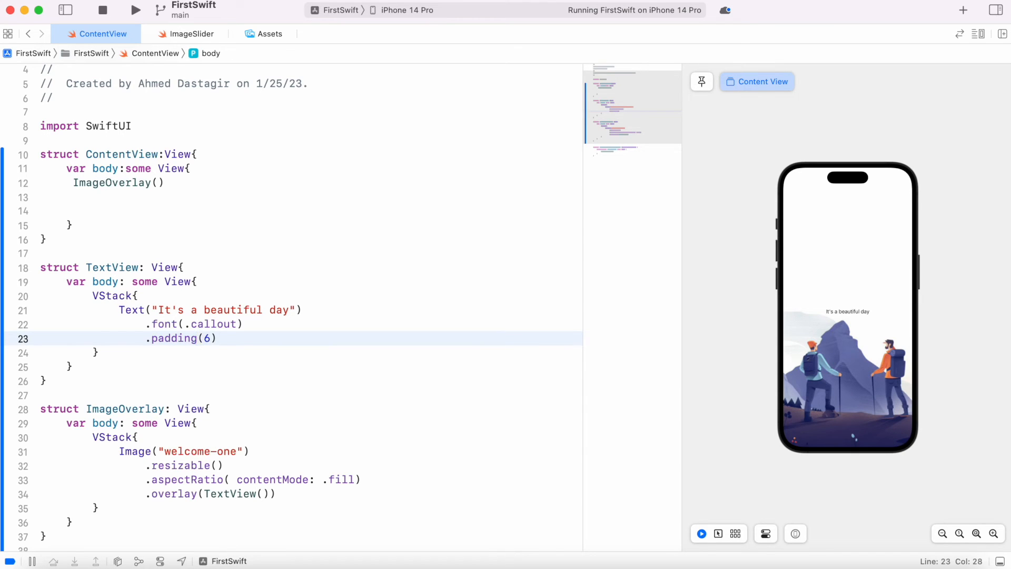
text(.fo)
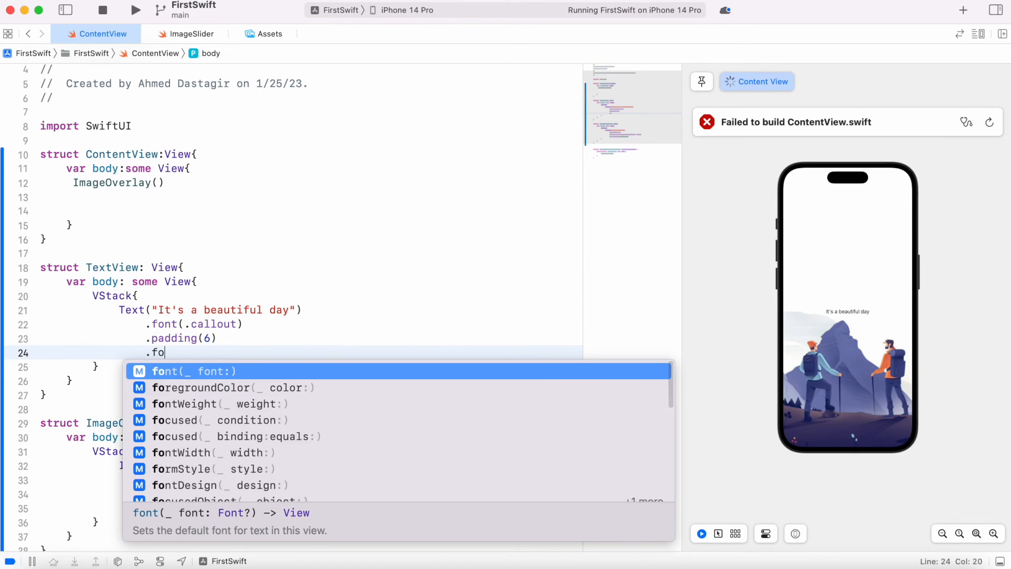
click(225, 387)
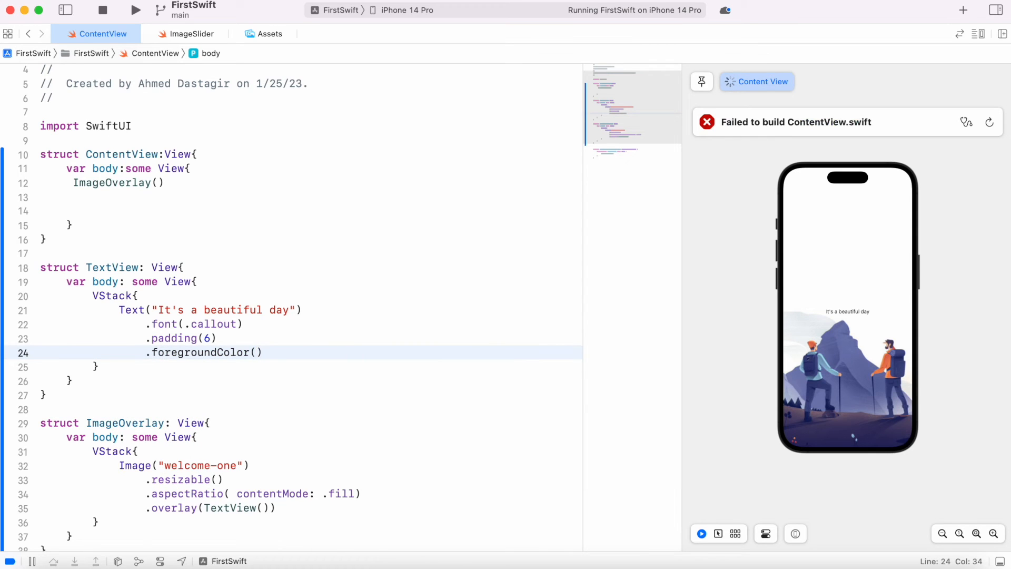
text(.white)
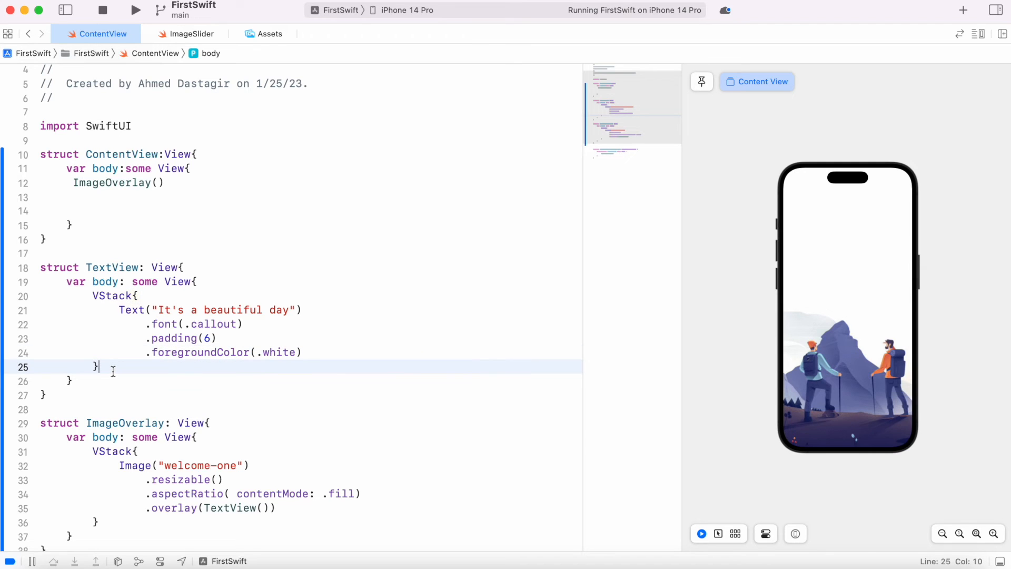
Put .background(Color.purple) with .opacity(0.8) behind TextView's VStack
text(.background())
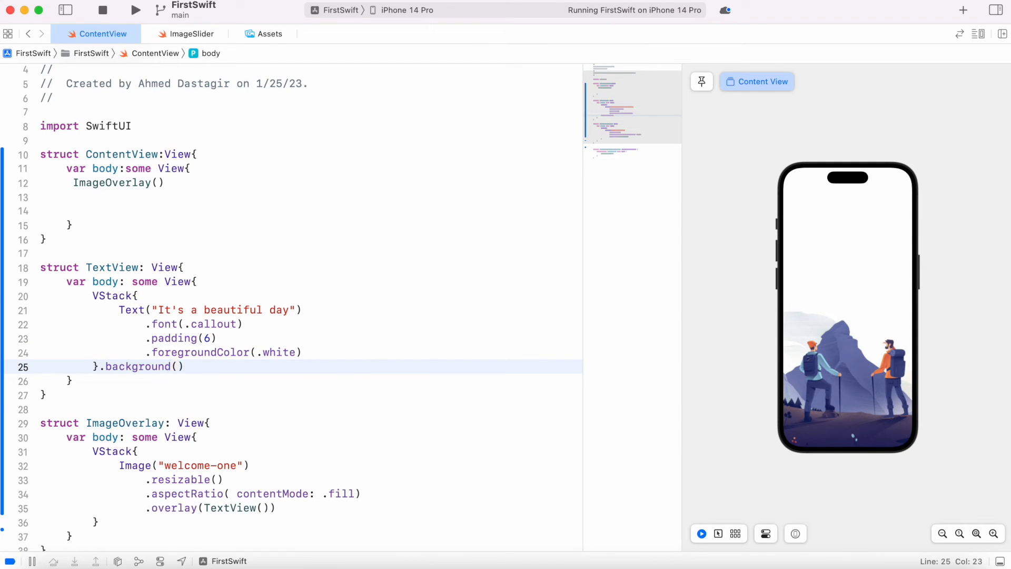
text(Color.black)
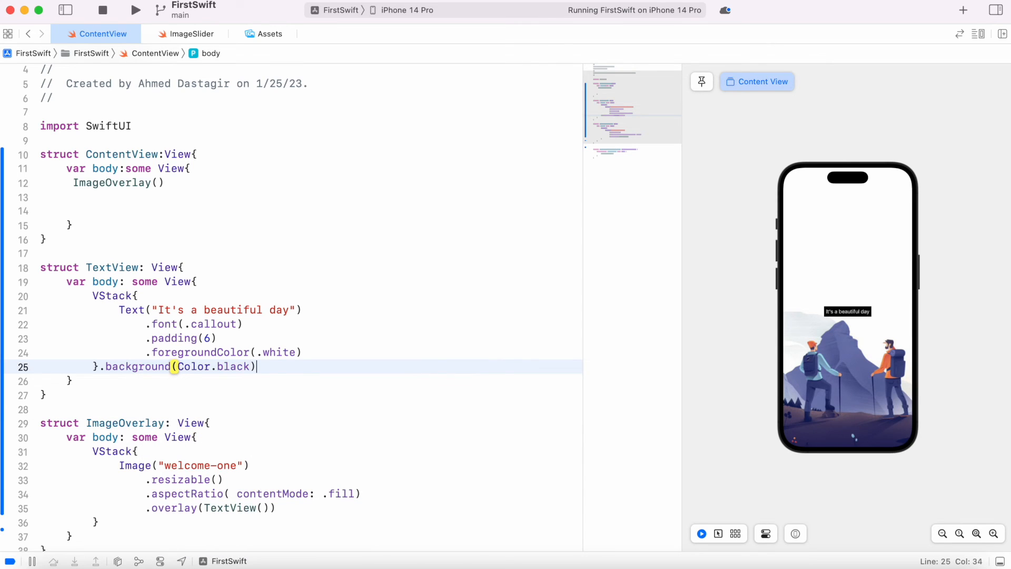
key(Backspace)
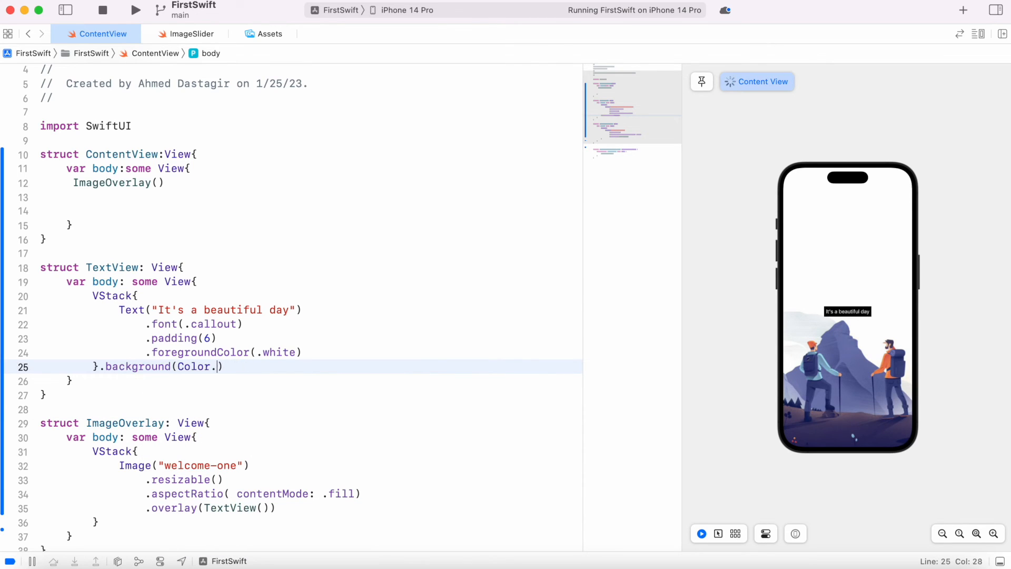
text(purple)
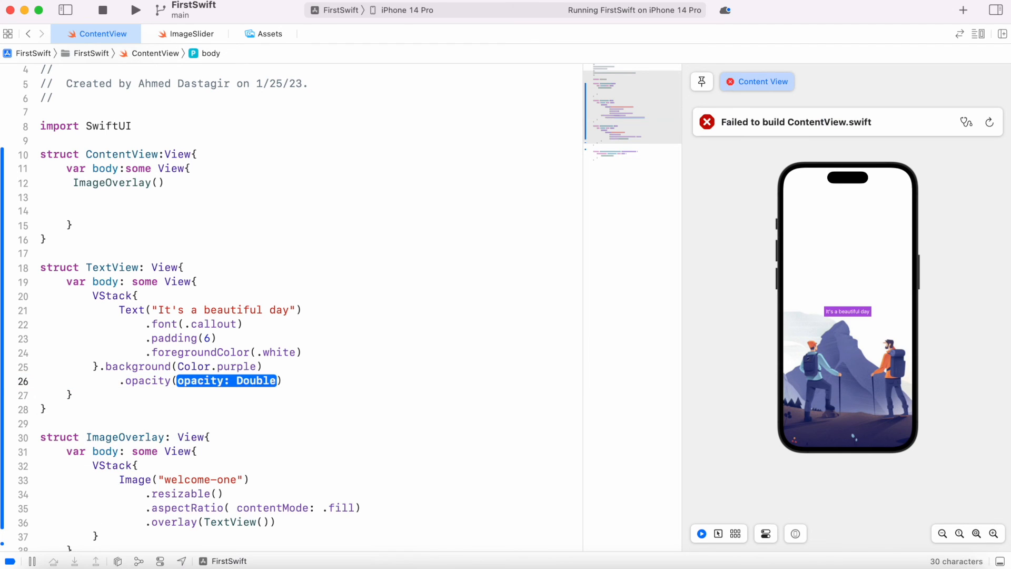
text(0.8))
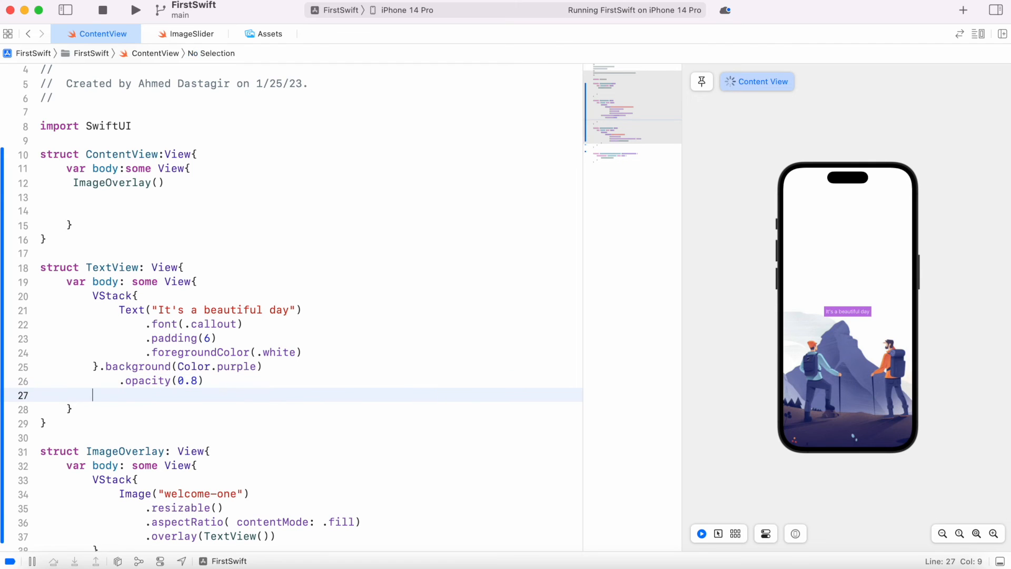
text(.c)
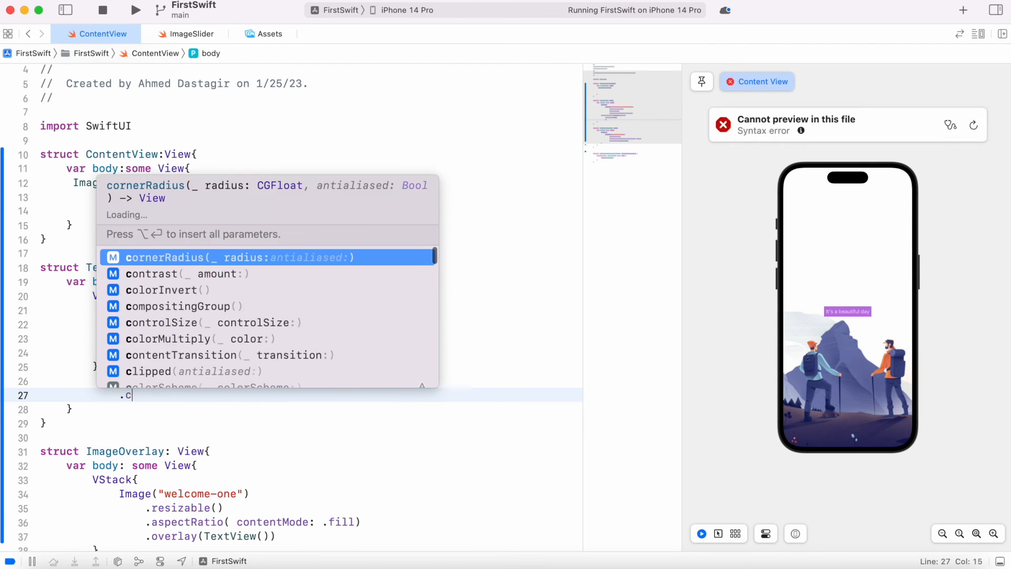
Add .cornerRadius(10.0) and .padding(6.0) to the label and inspect the line-27 syntax error
text(o)
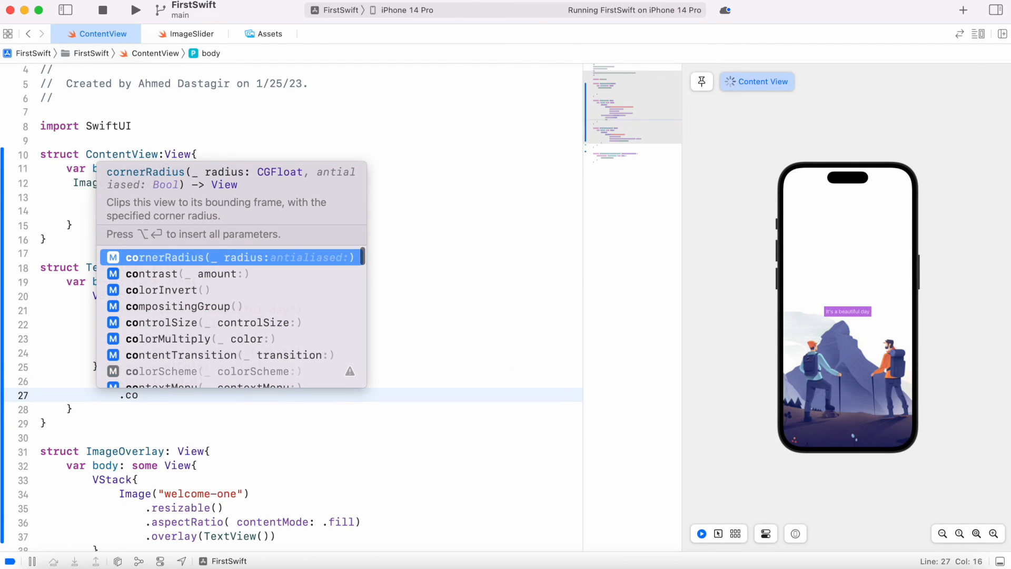
click(165, 258)
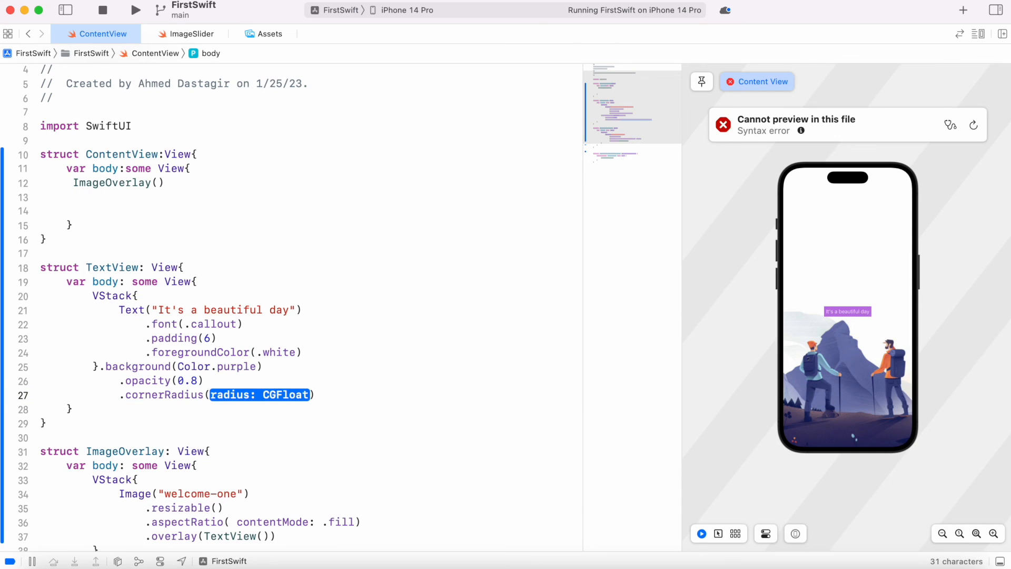
text(10.0)
text(.padding()
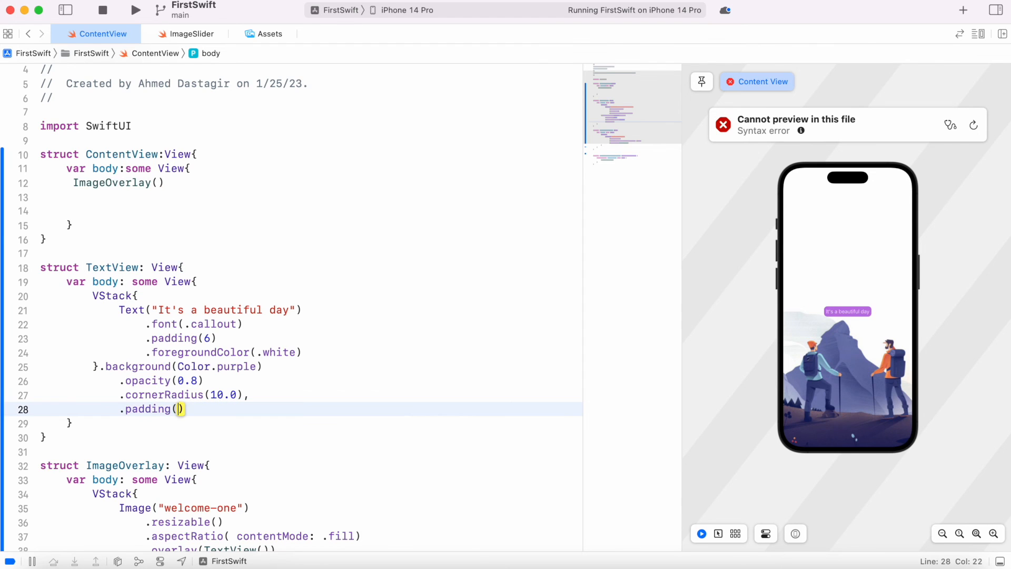
text(6.0)
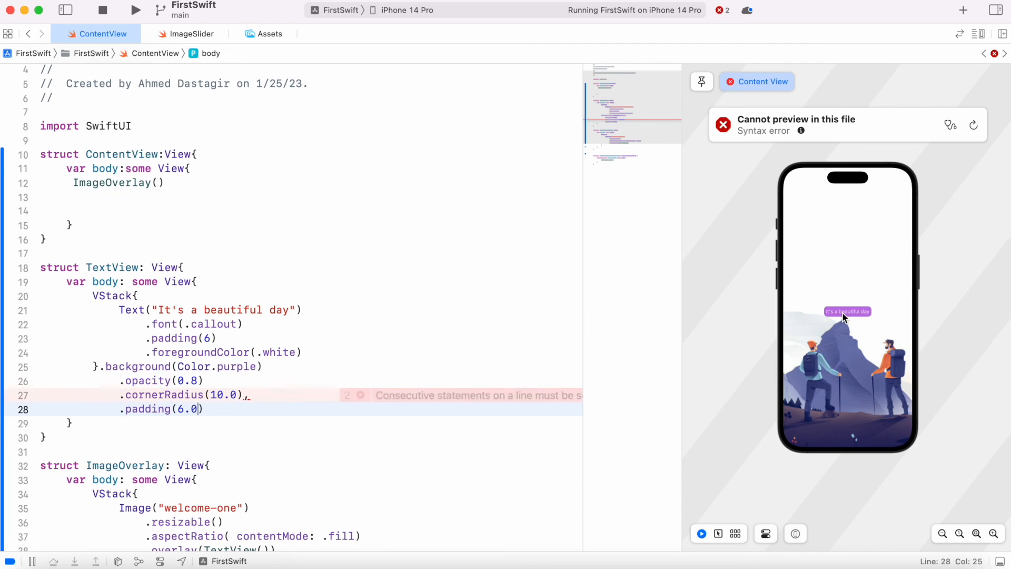
click(361, 396)
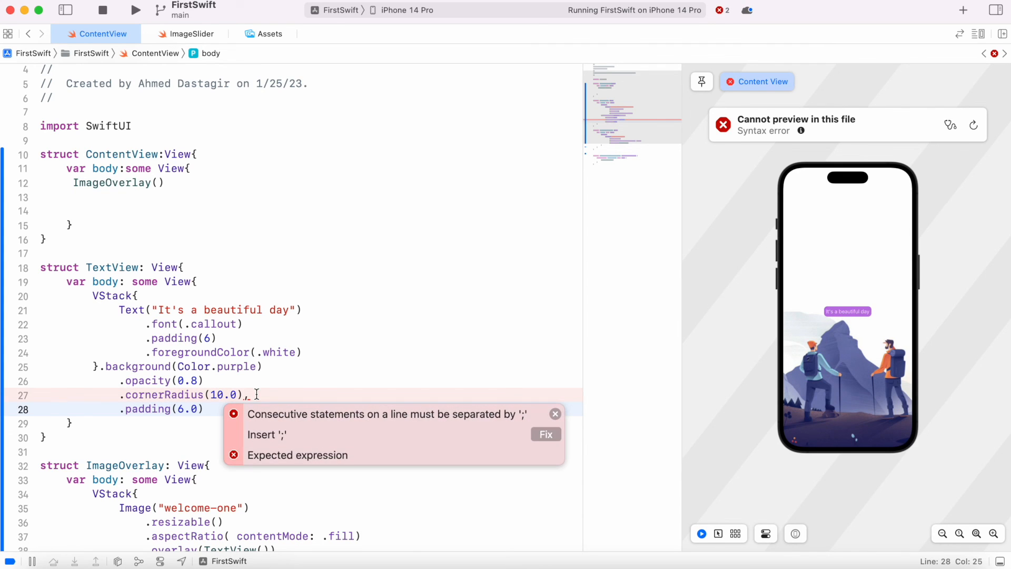